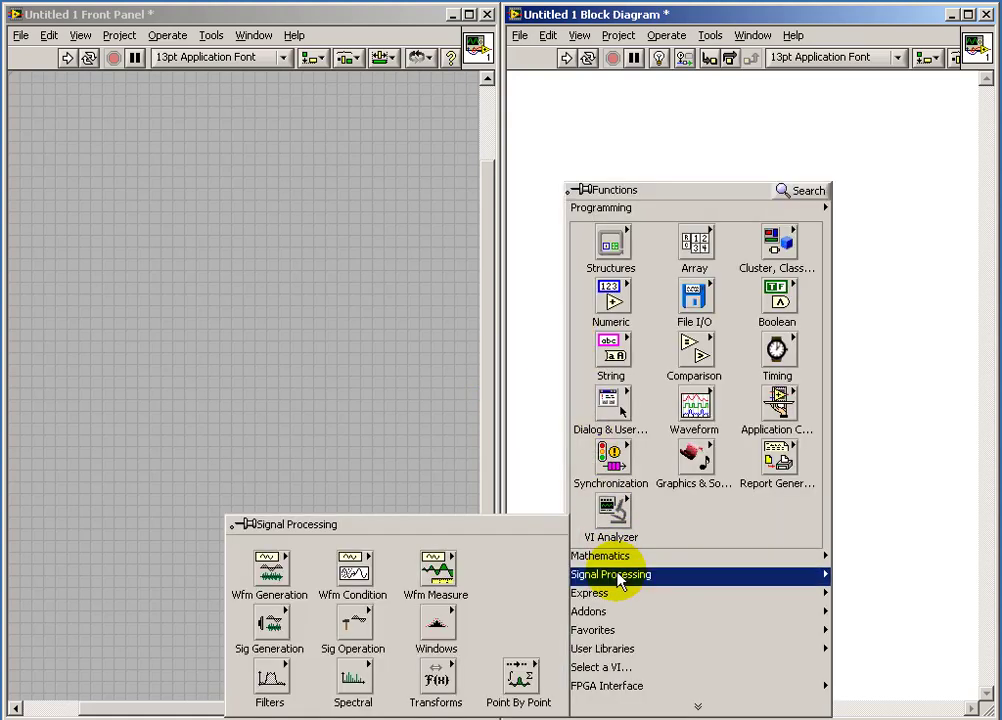
# - Browse to Signal Processing > Waveform Generation to place Sine Waveform.vi
pyautogui.click(268, 570)
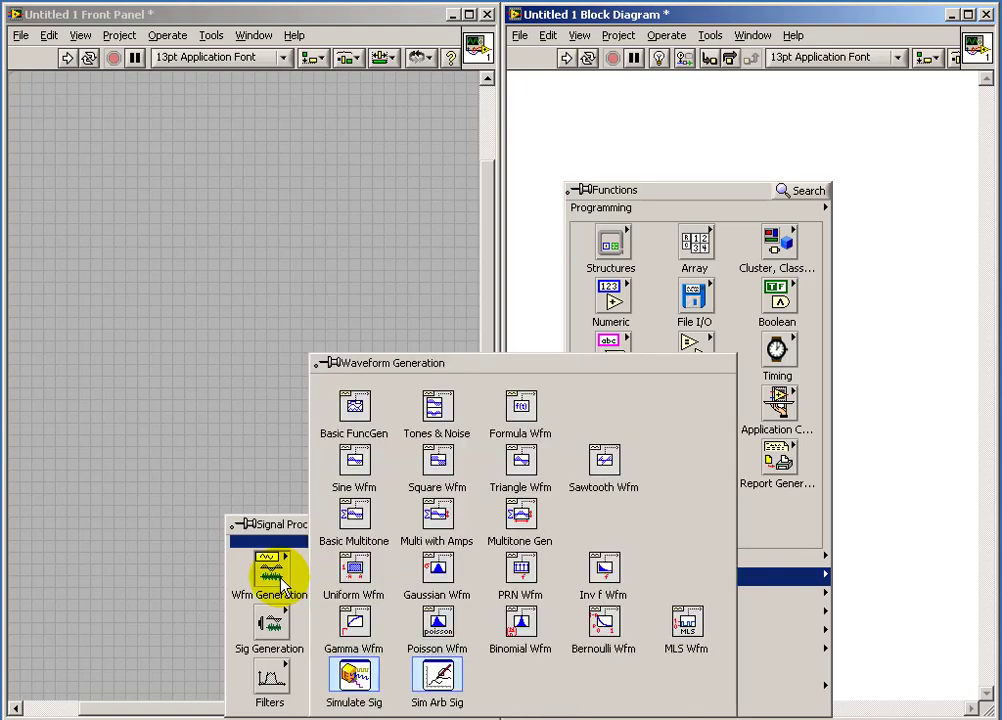
pyautogui.moveTo(354, 460)
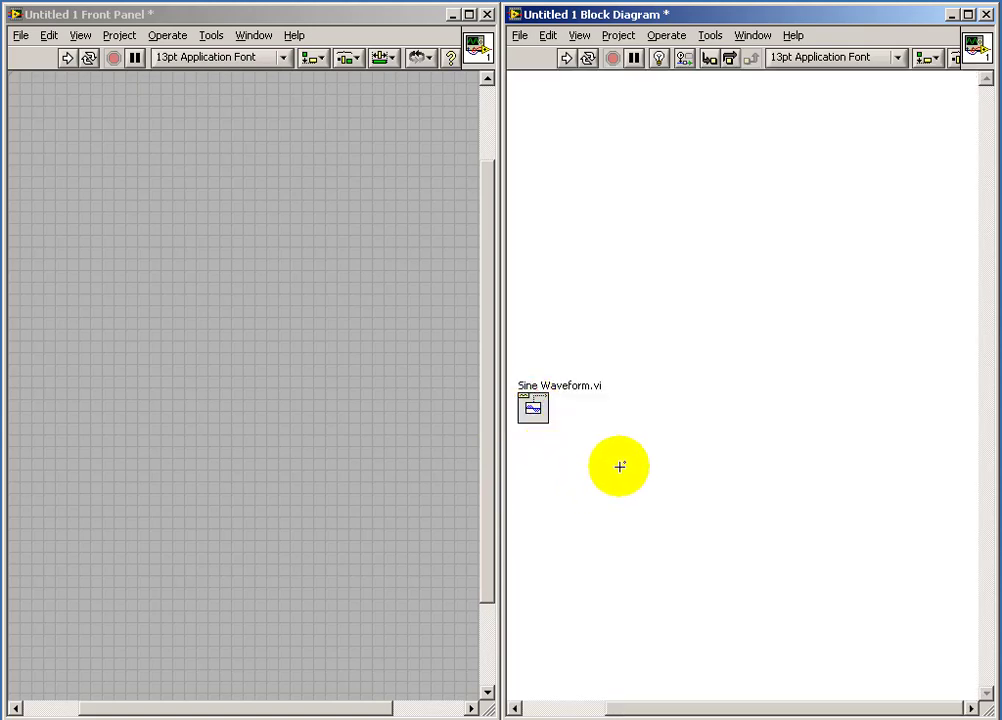
# - Place a waveform component node and a comparison function wired after Sine Waveform.vi
pyautogui.rightClick(620, 468)
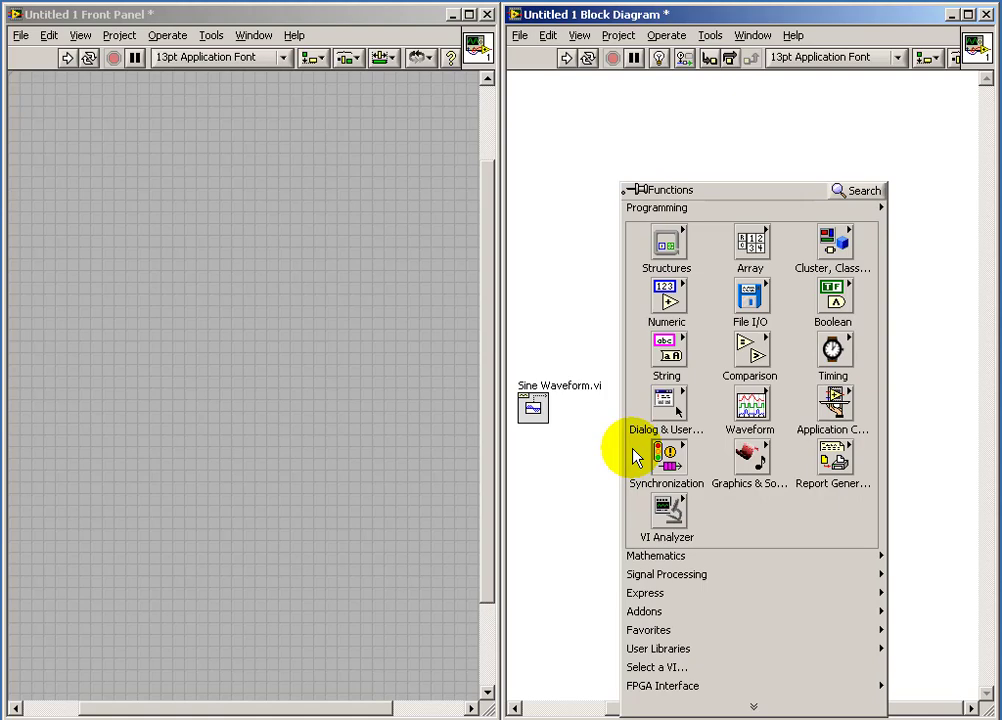
pyautogui.click(748, 350)
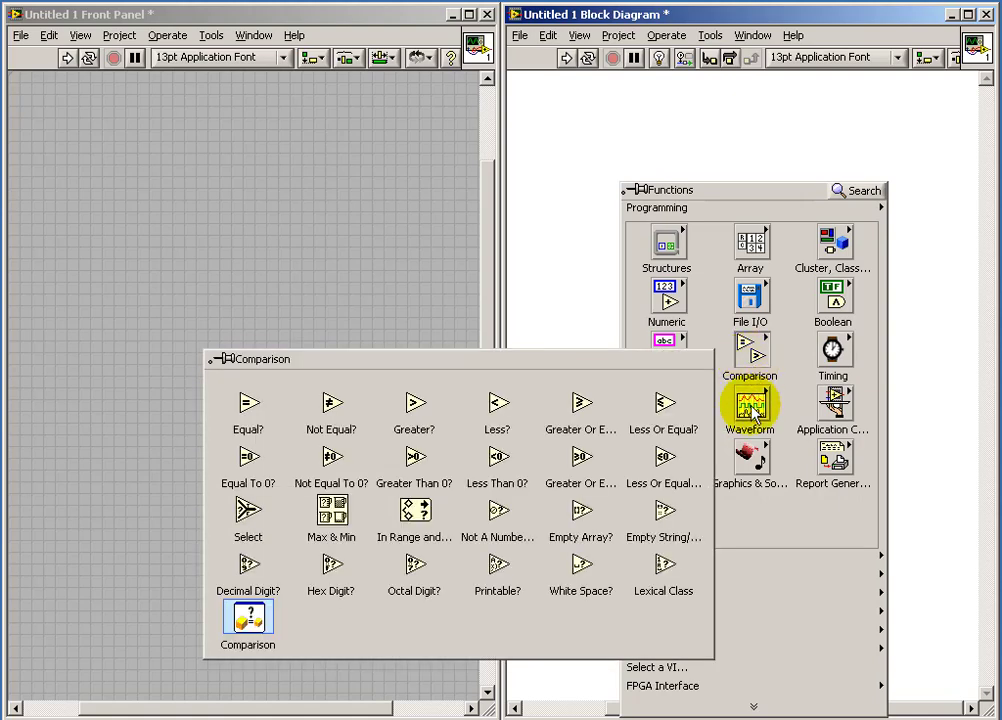
pyautogui.click(750, 404)
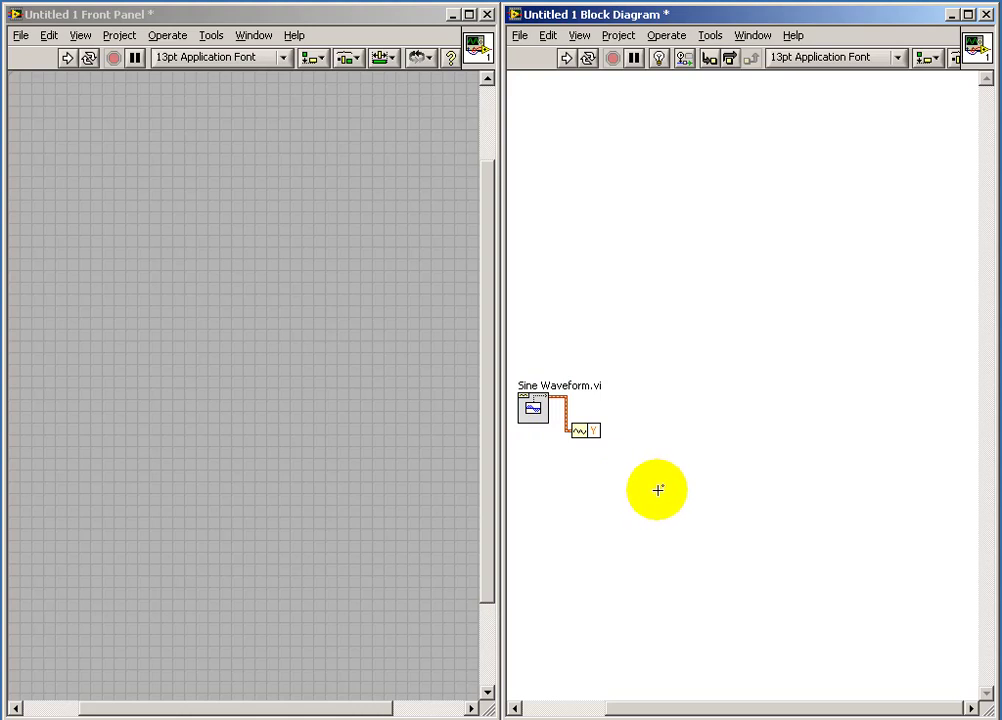
pyautogui.click(788, 356)
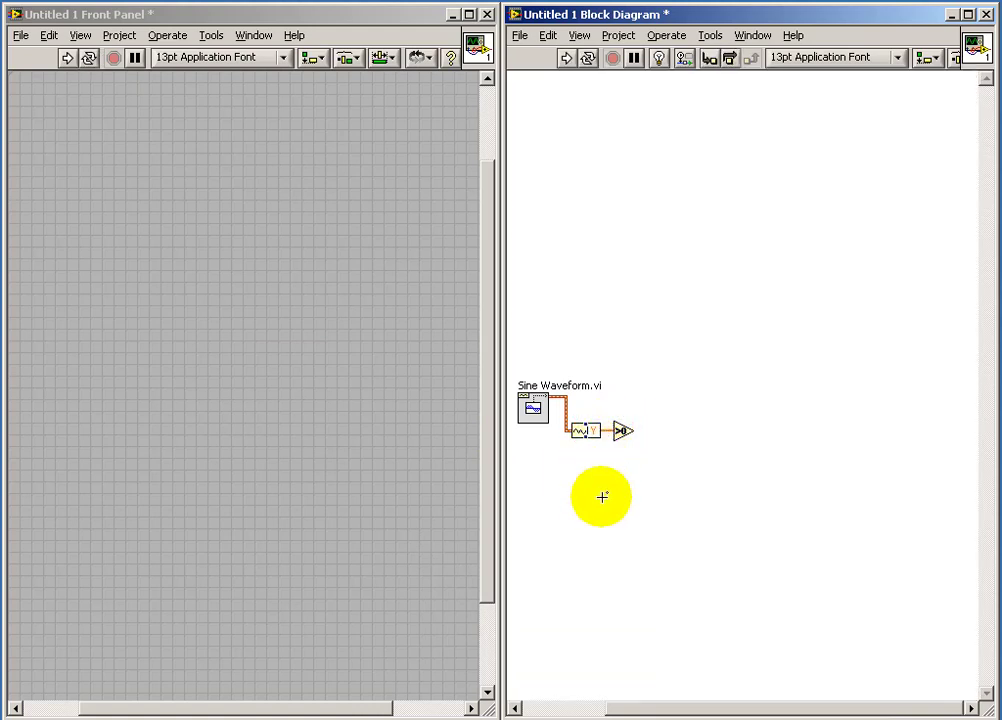
pyautogui.moveTo(692, 524)
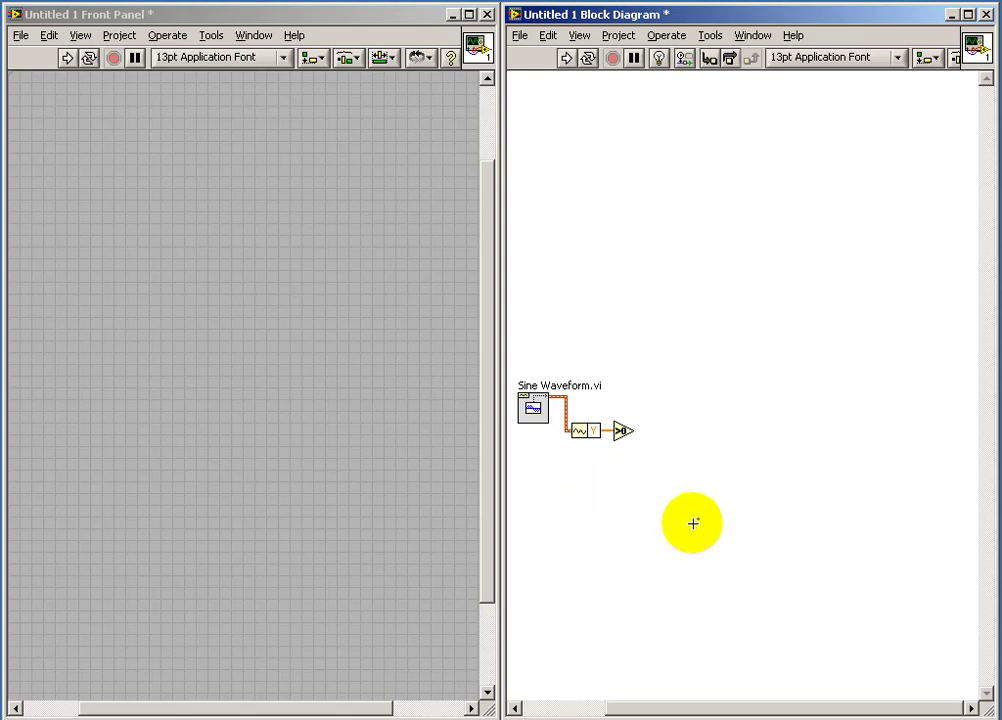
# - Browse the Numeric functions to add Absolute Value on a second sine branch
pyautogui.rightClick(692, 524)
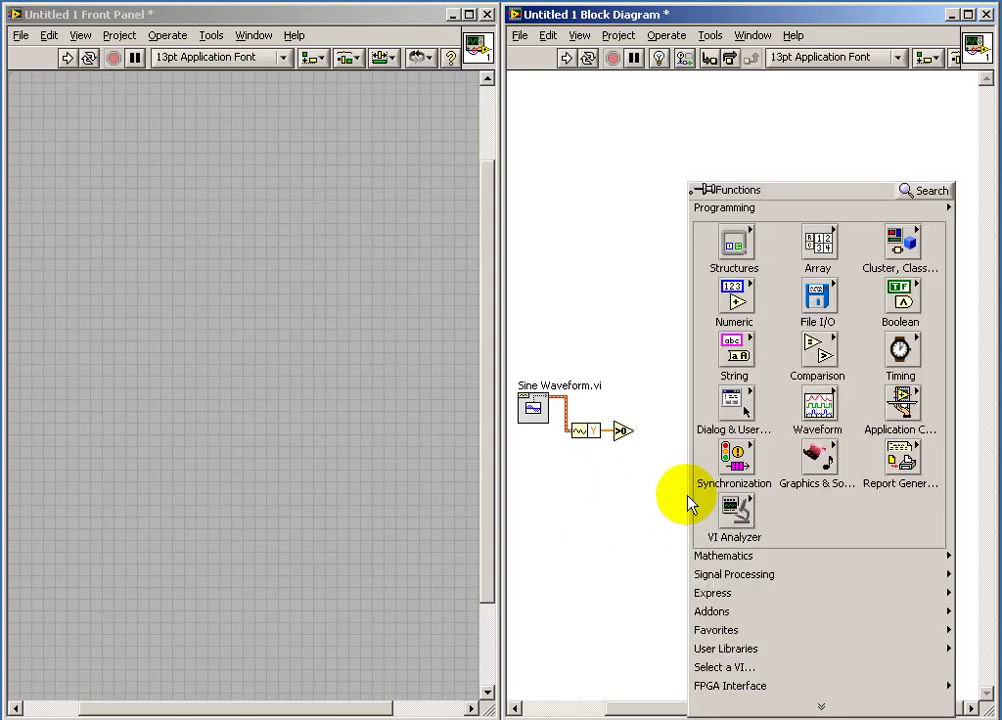
pyautogui.click(816, 348)
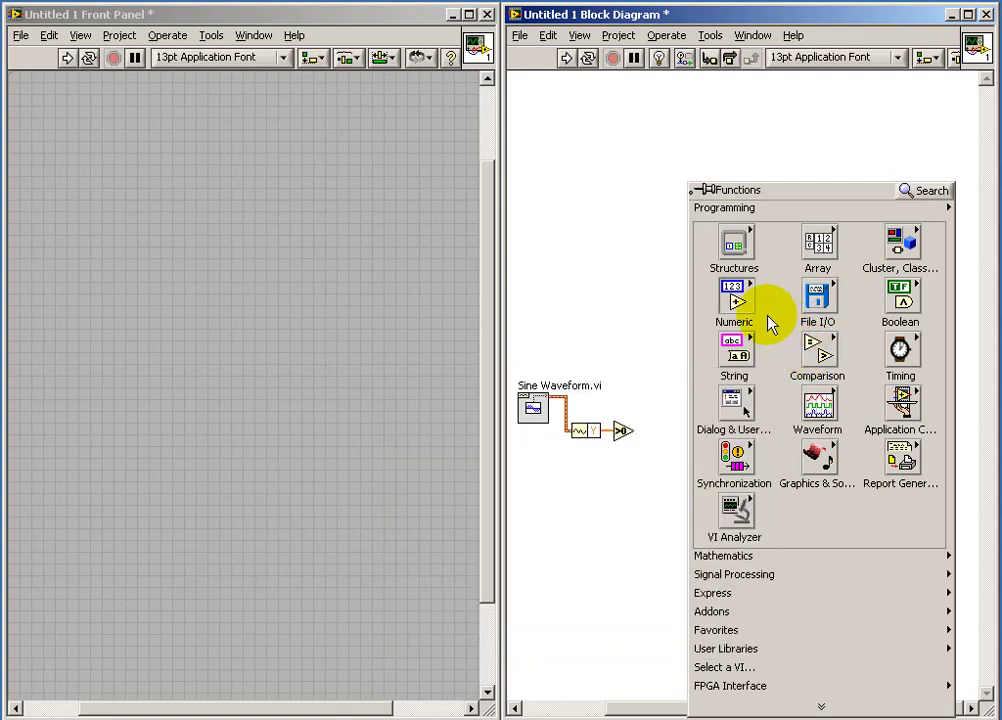
pyautogui.click(734, 300)
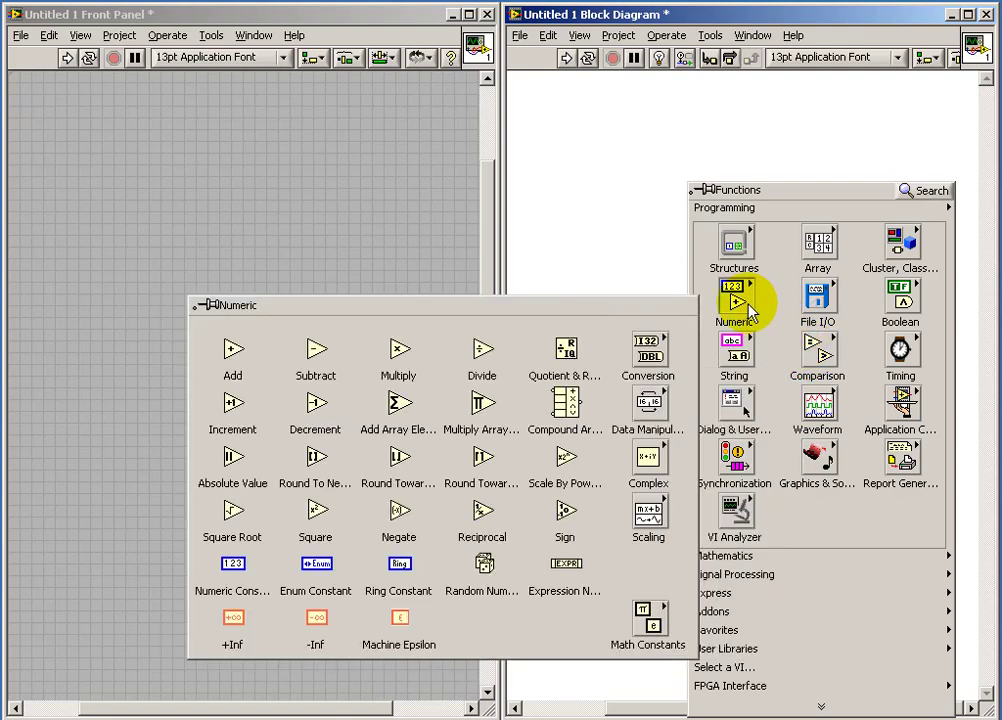
pyautogui.moveTo(232, 456)
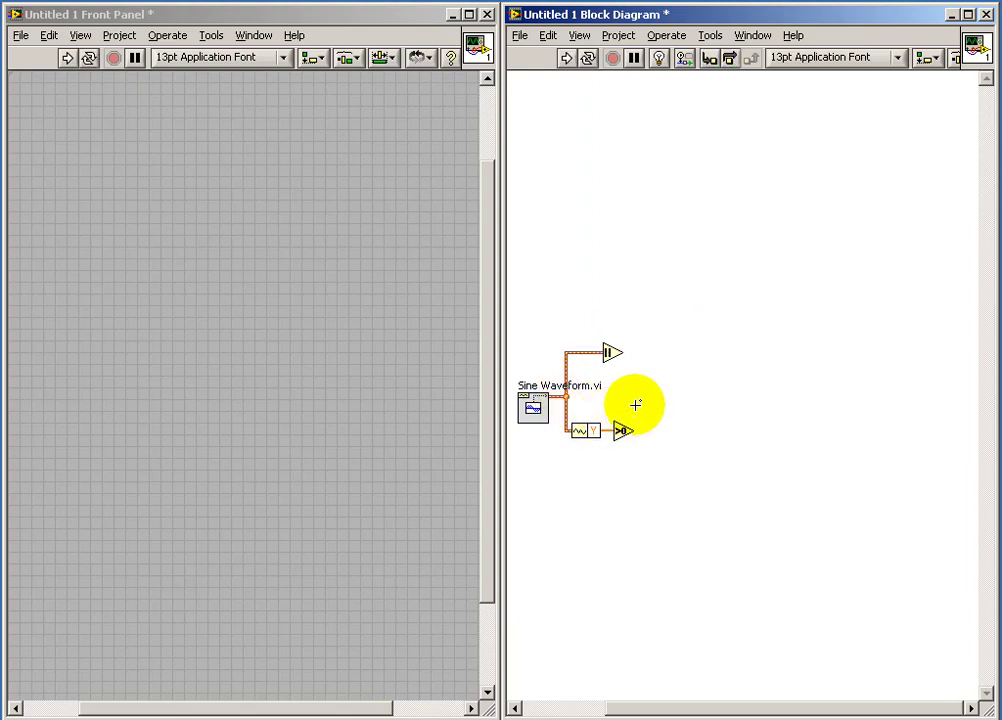
pyautogui.moveTo(652, 382)
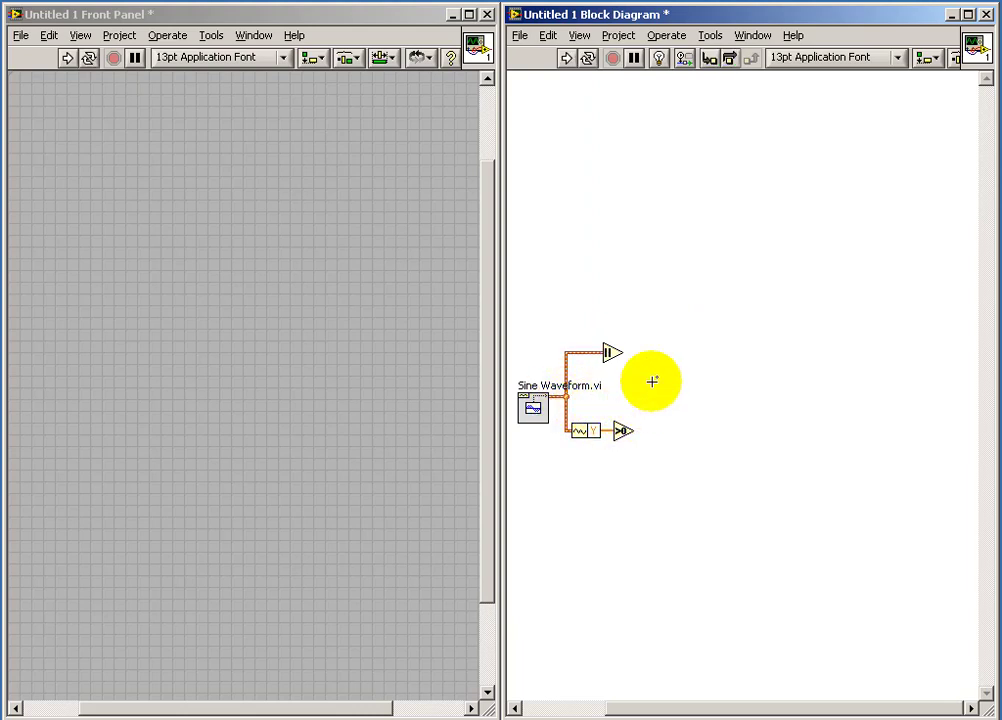
pyautogui.moveTo(666, 436)
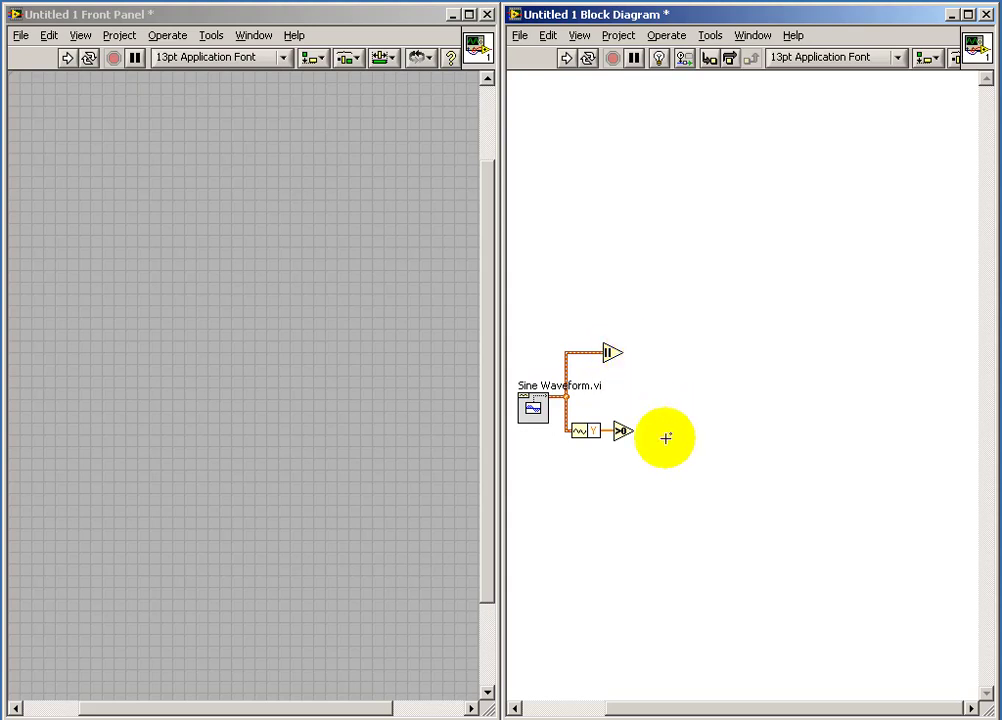
pyautogui.moveTo(660, 488)
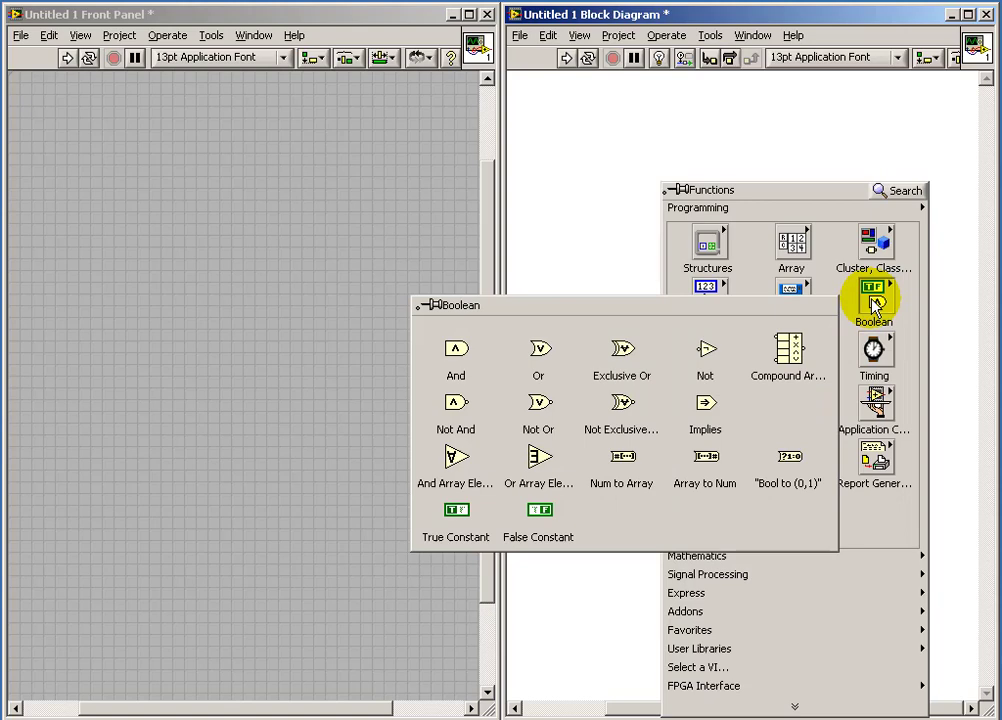
pyautogui.moveTo(704, 350)
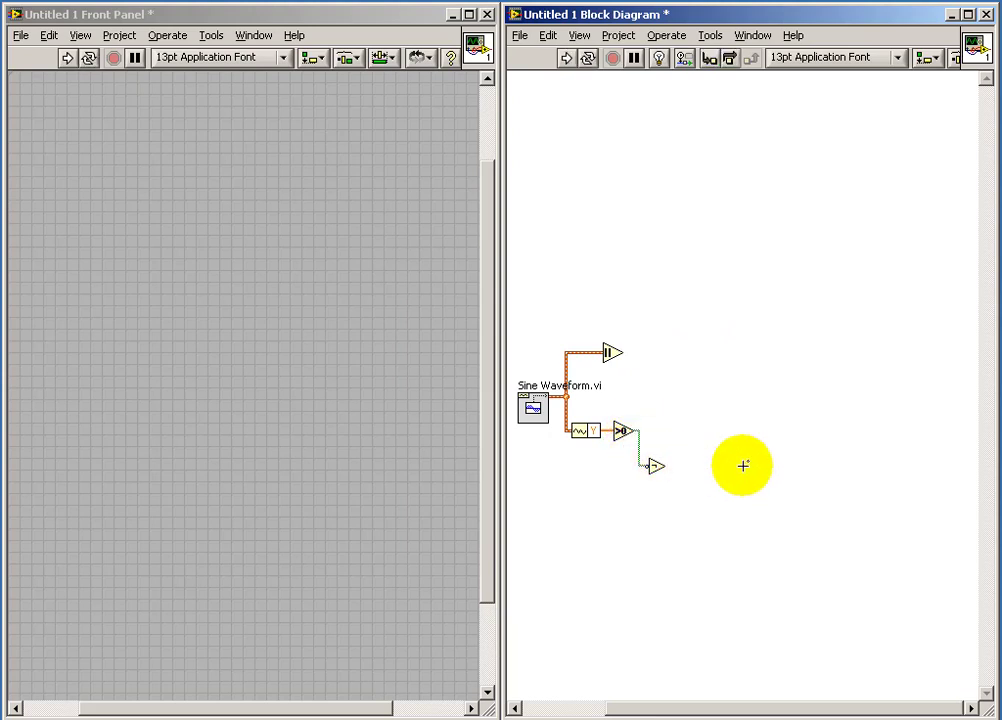
pyautogui.moveTo(172, 300)
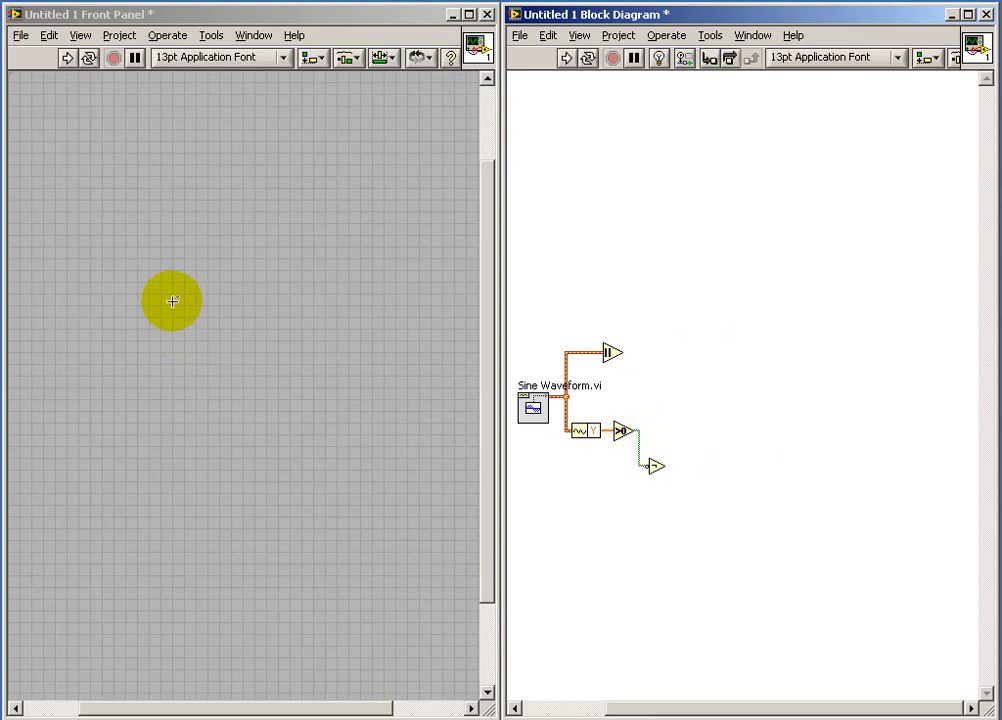
# - Place a Mixed Signal Graph from Modern > Graph on the front panel
pyautogui.rightClick(172, 300)
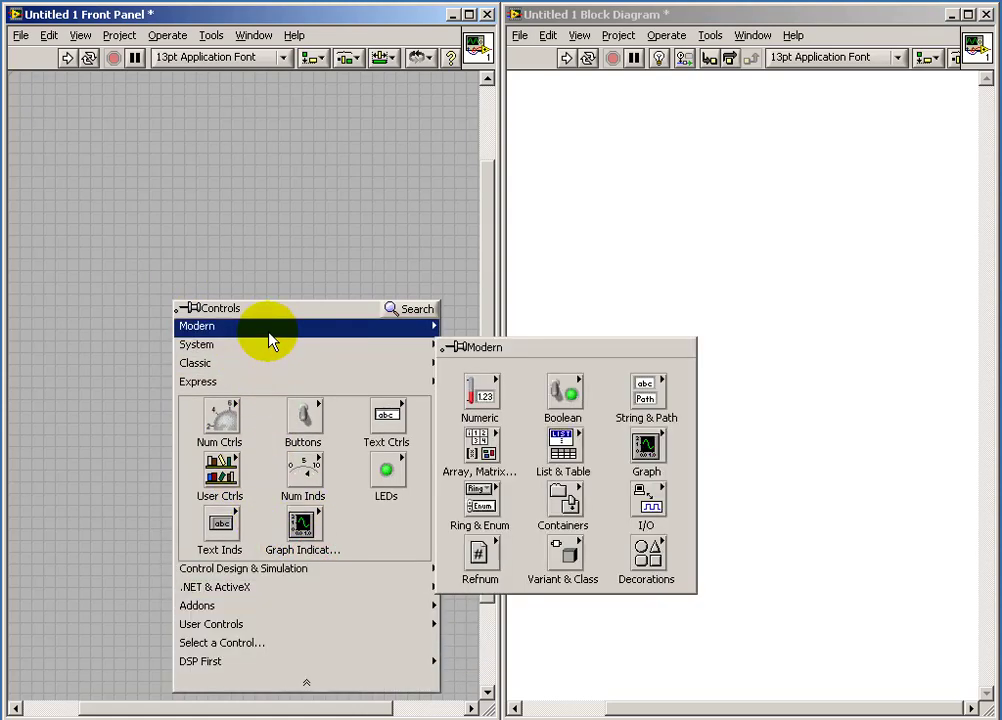
pyautogui.click(646, 448)
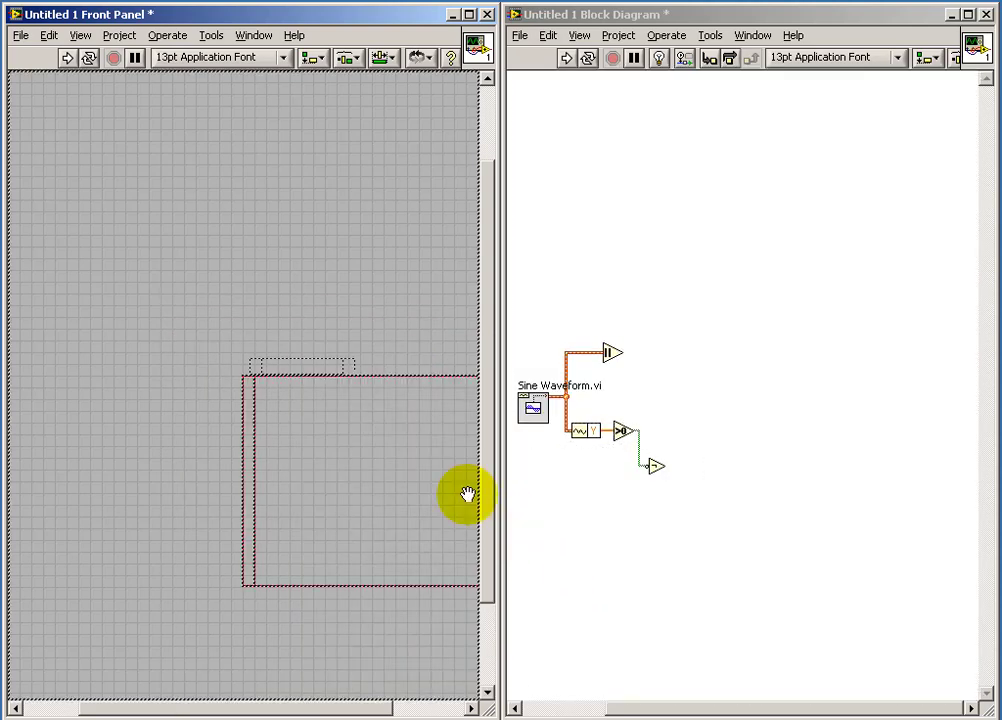
pyautogui.moveTo(468, 496); pyautogui.dragTo(240, 284)
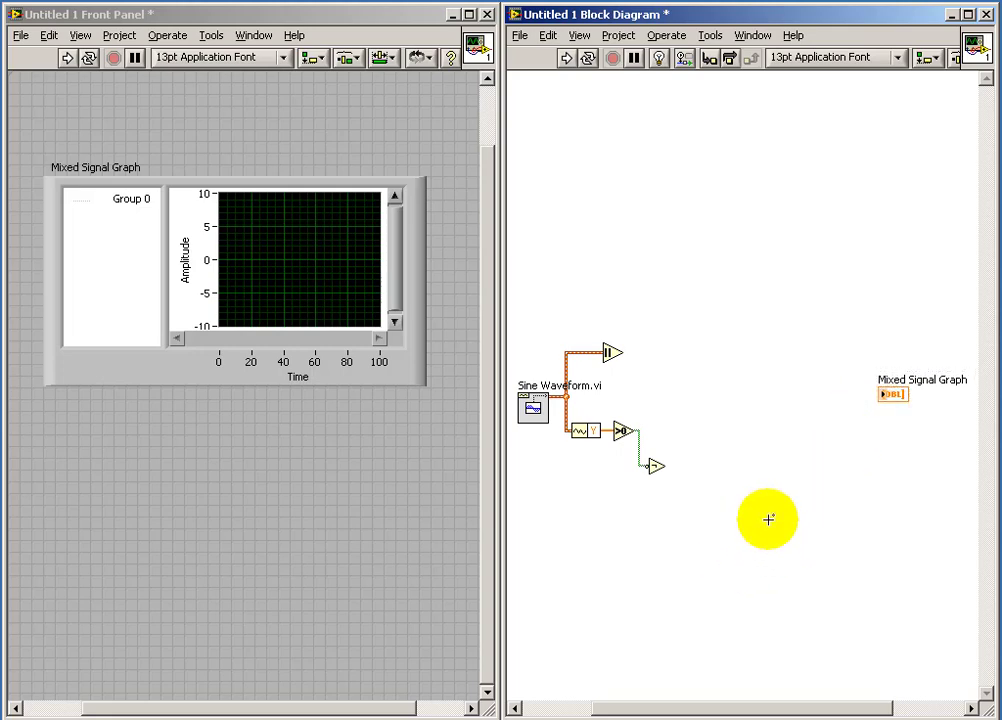
# - Browse the Comparison palette for functions to feed the sine branch into
pyautogui.rightClick(768, 520)
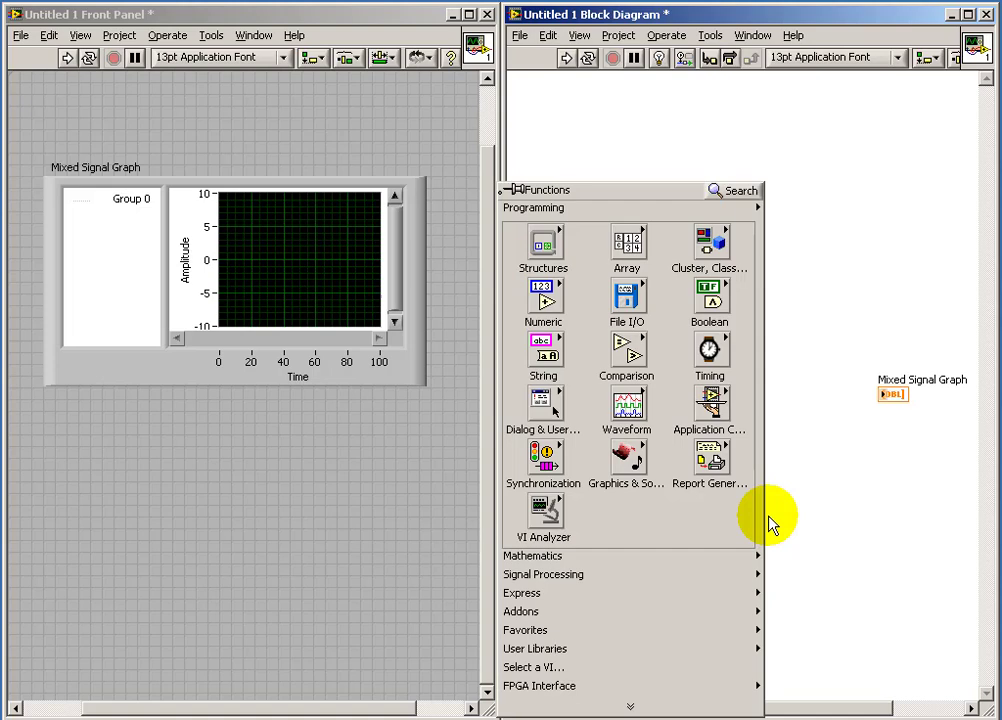
pyautogui.click(708, 240)
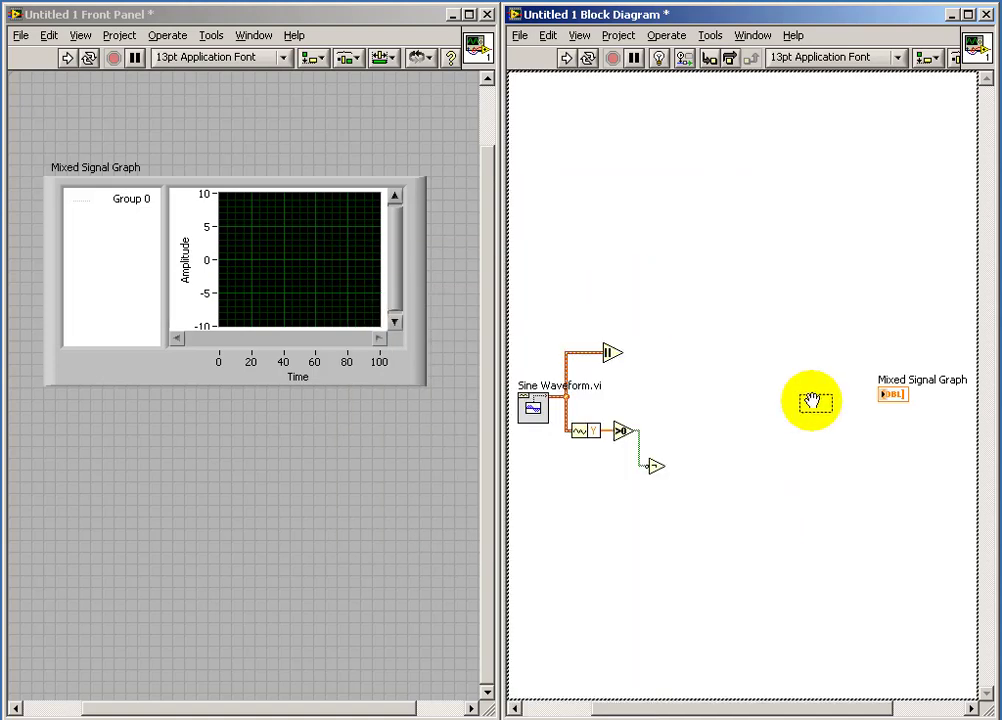
pyautogui.moveTo(848, 392)
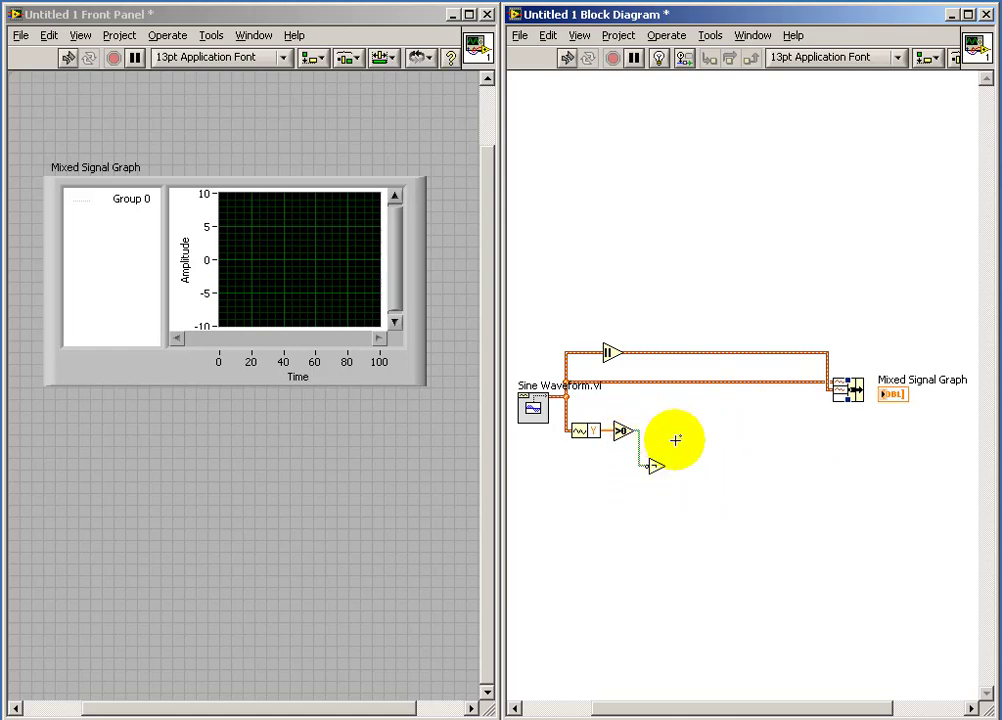
pyautogui.moveTo(732, 496)
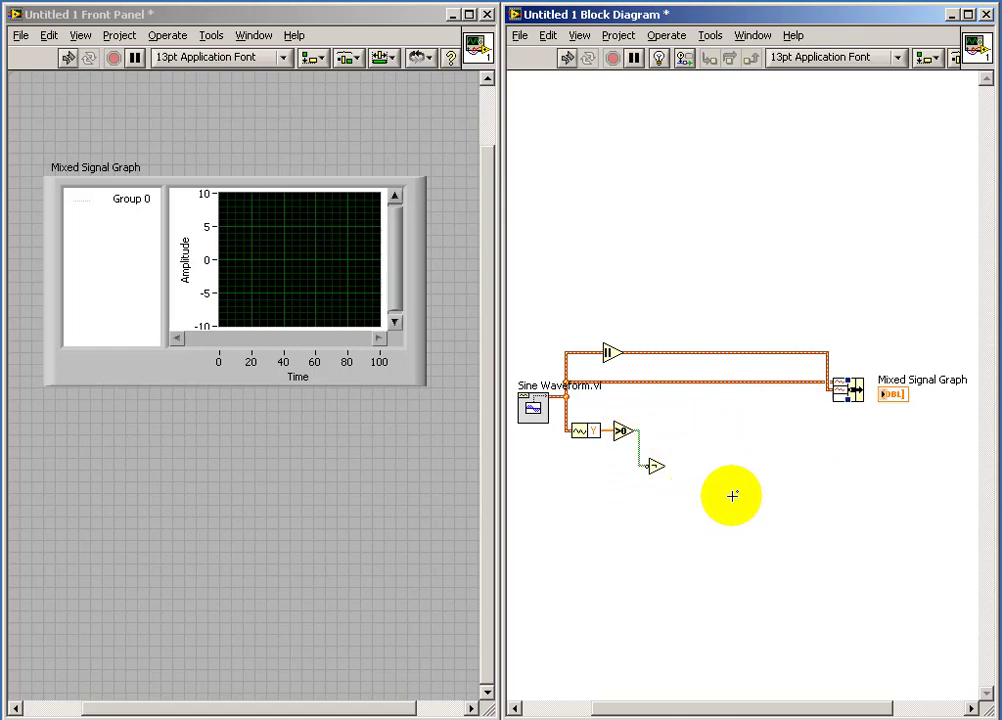
# - Add Build Array and a second array function after the comparison outputs
pyautogui.rightClick(732, 496)
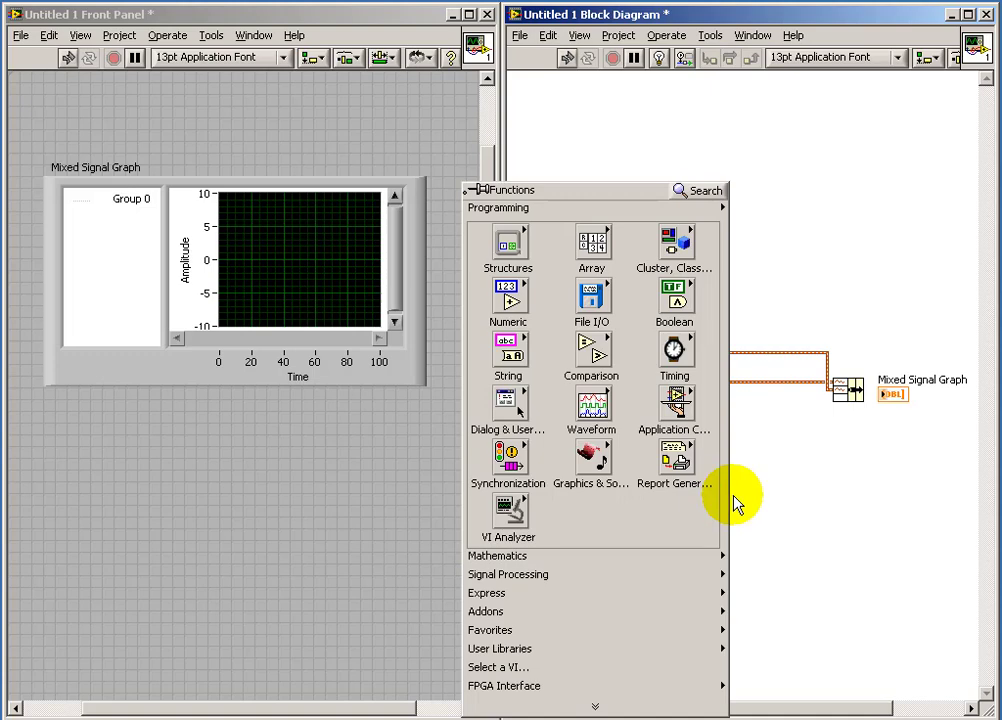
pyautogui.click(592, 242)
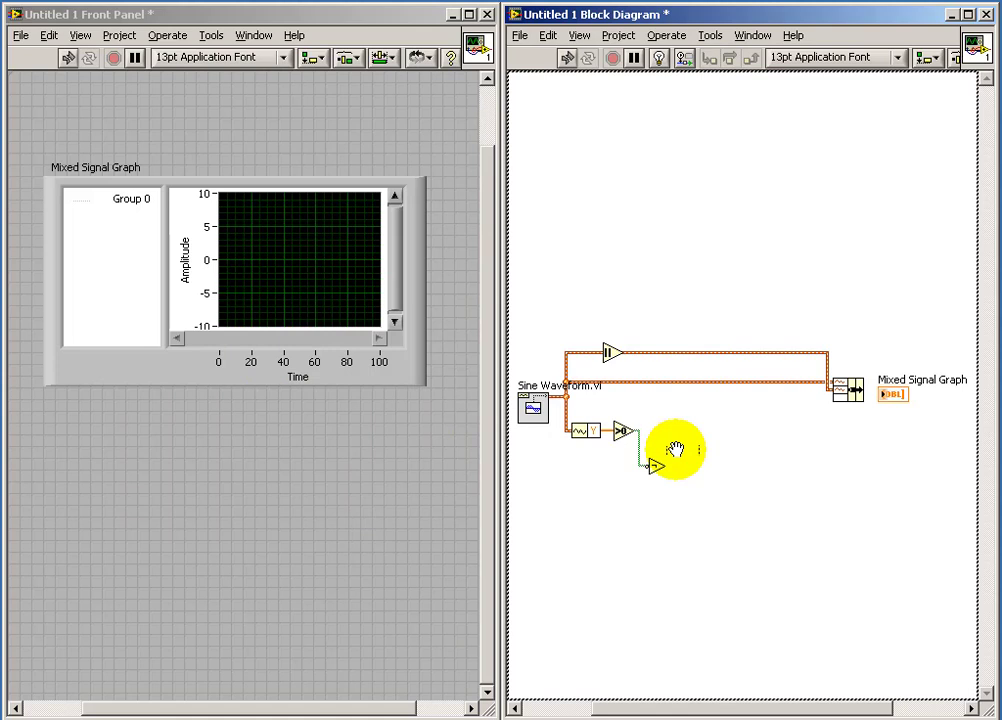
pyautogui.moveTo(708, 442)
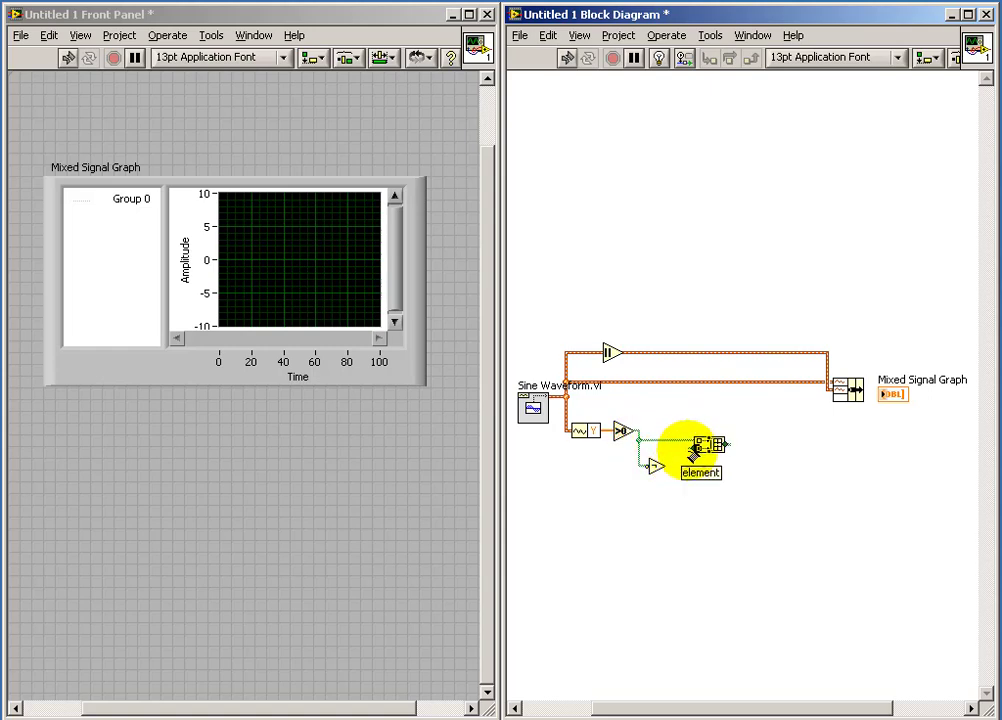
pyautogui.moveTo(740, 518)
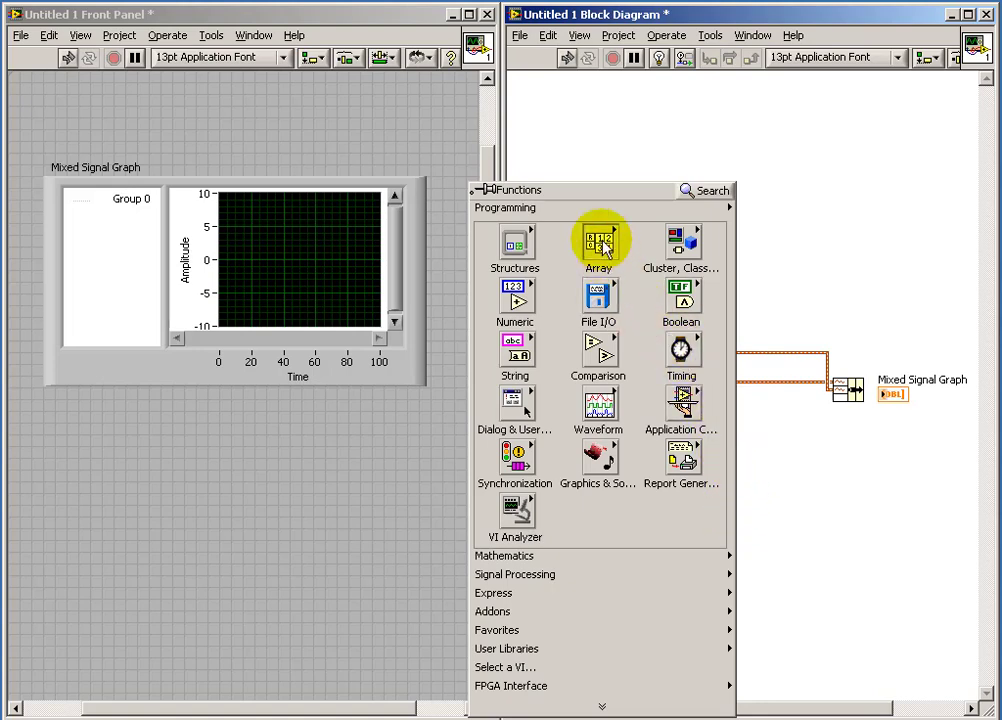
pyautogui.click(598, 240)
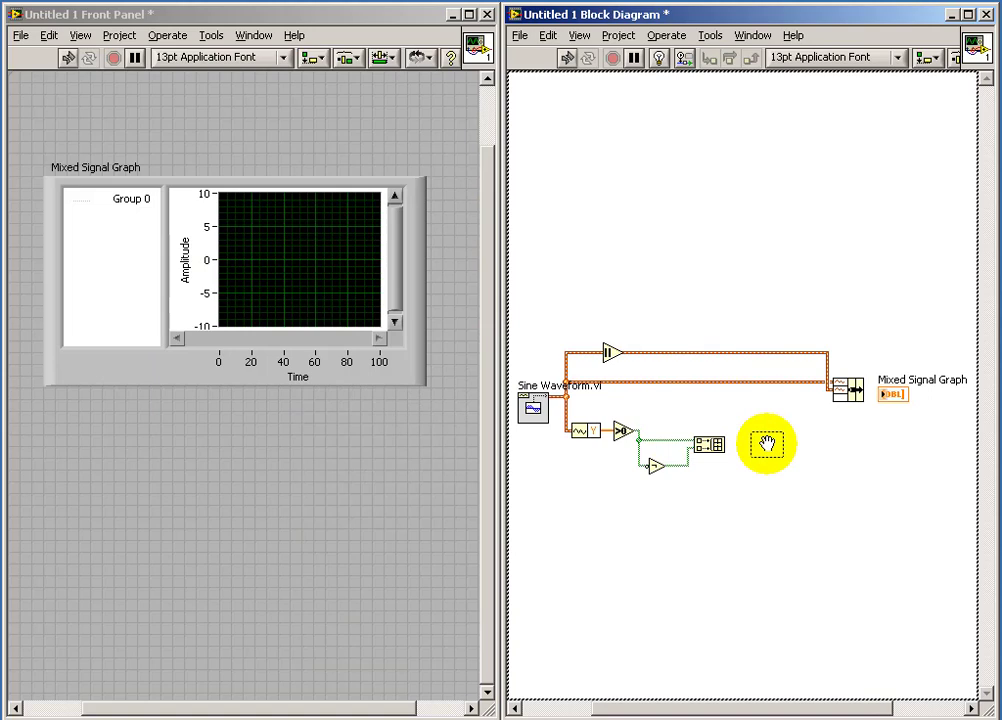
pyautogui.moveTo(720, 440)
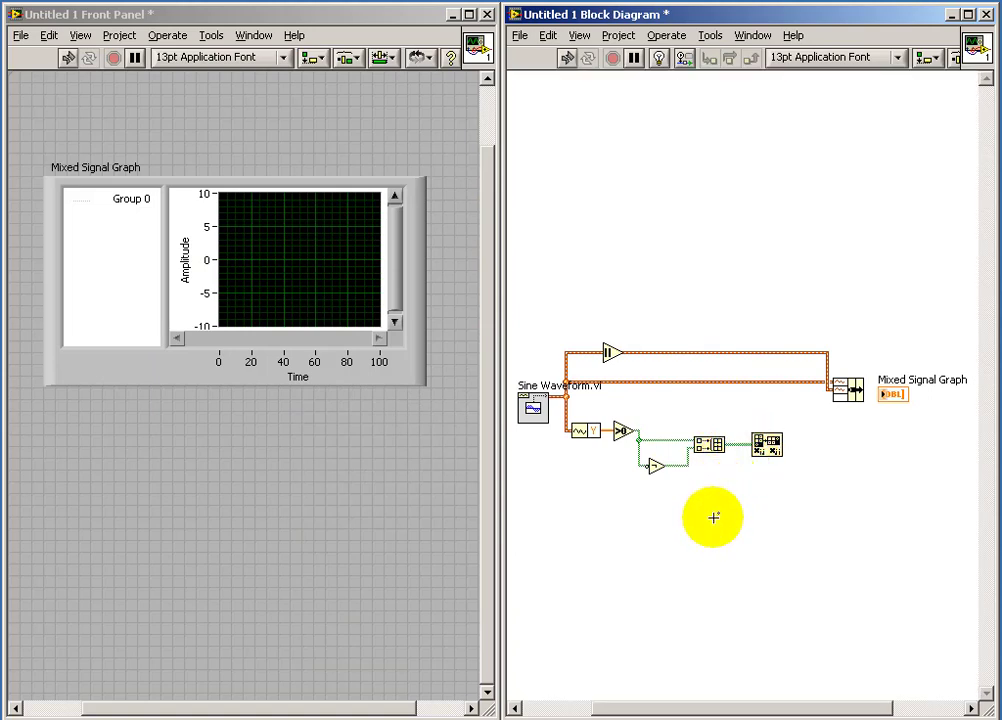
# - Add Boolean Array to Digital.vi producing a digital waveform for the graph bundle
pyautogui.rightClick(712, 516)
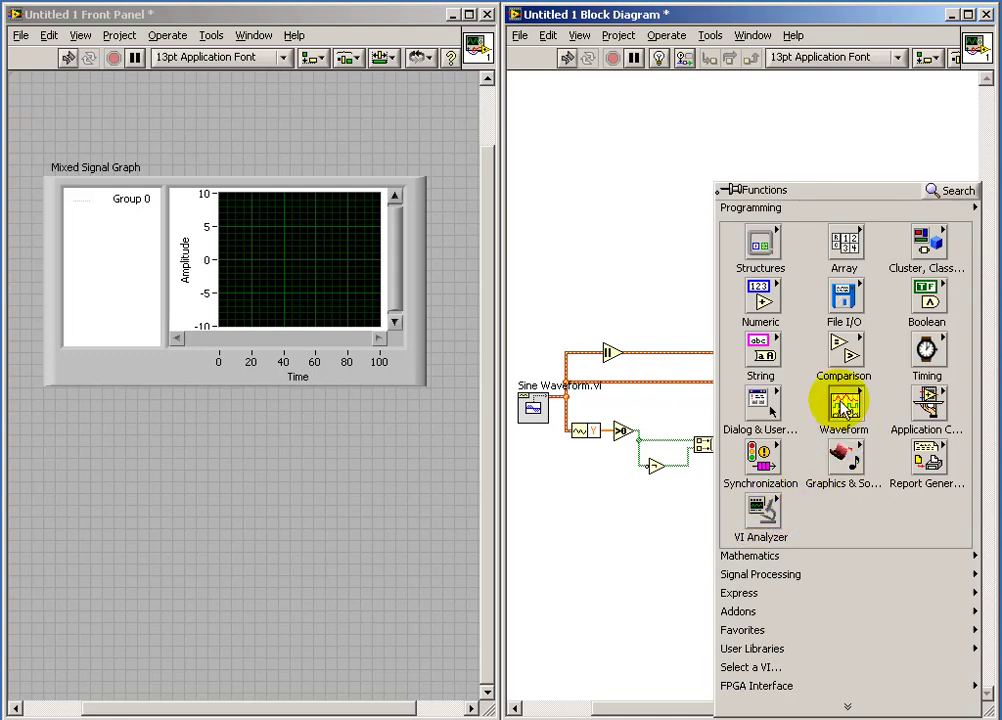
pyautogui.click(844, 404)
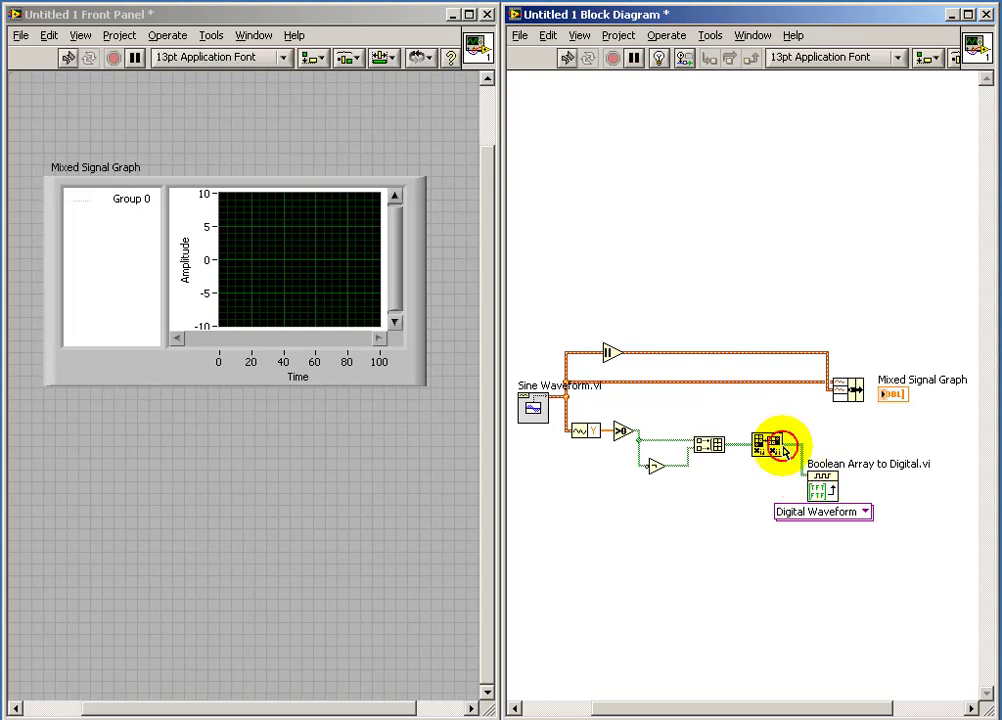
pyautogui.moveTo(840, 480)
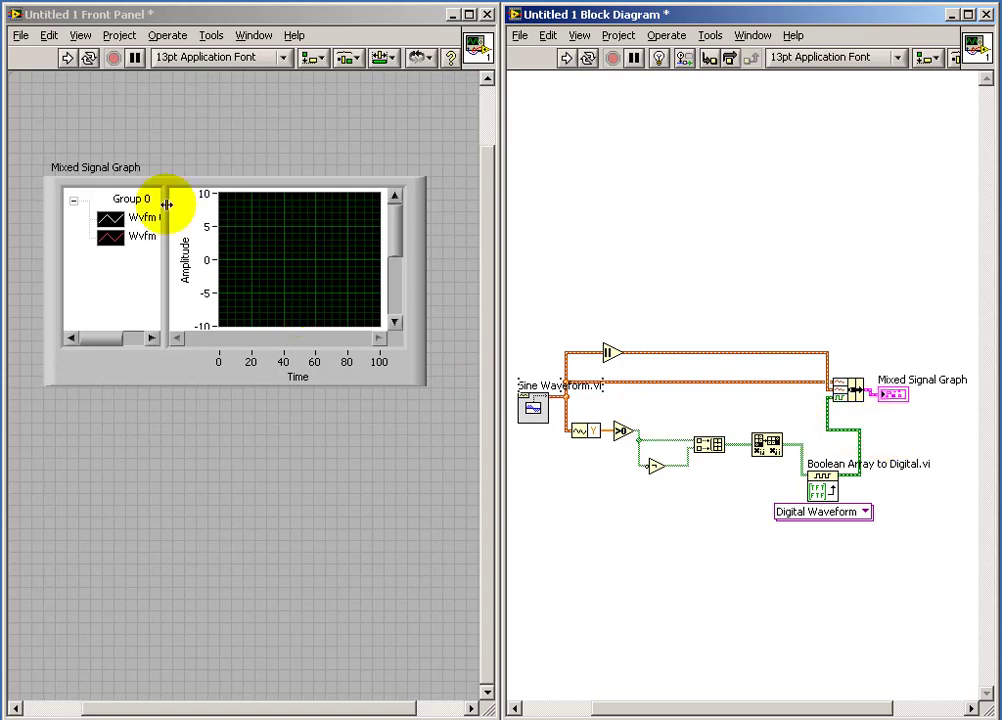
# - Run the VI and stretch the Mixed Signal Graph taller to reveal Line 0 and Line 1
pyautogui.click(66, 56)
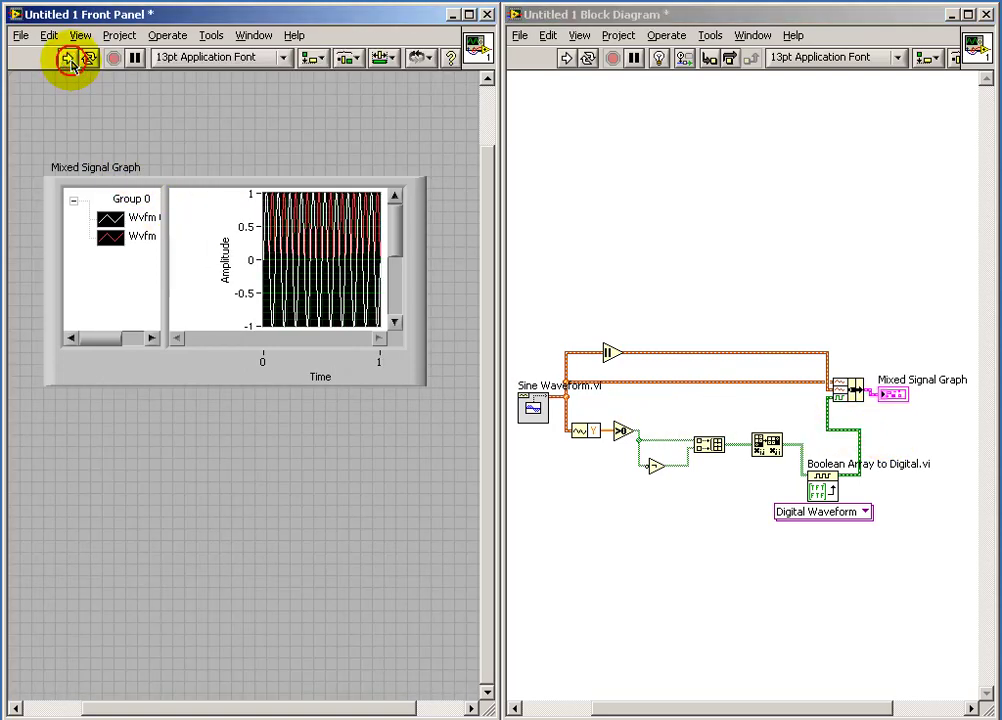
pyautogui.click(236, 388)
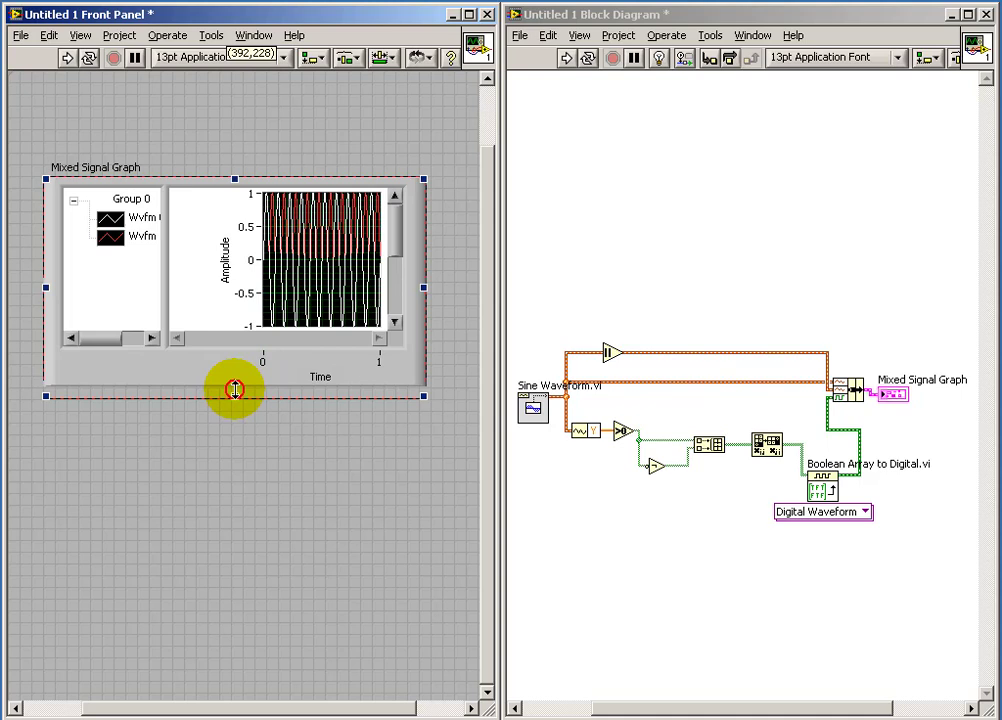
pyautogui.moveTo(234, 396); pyautogui.dragTo(232, 582)
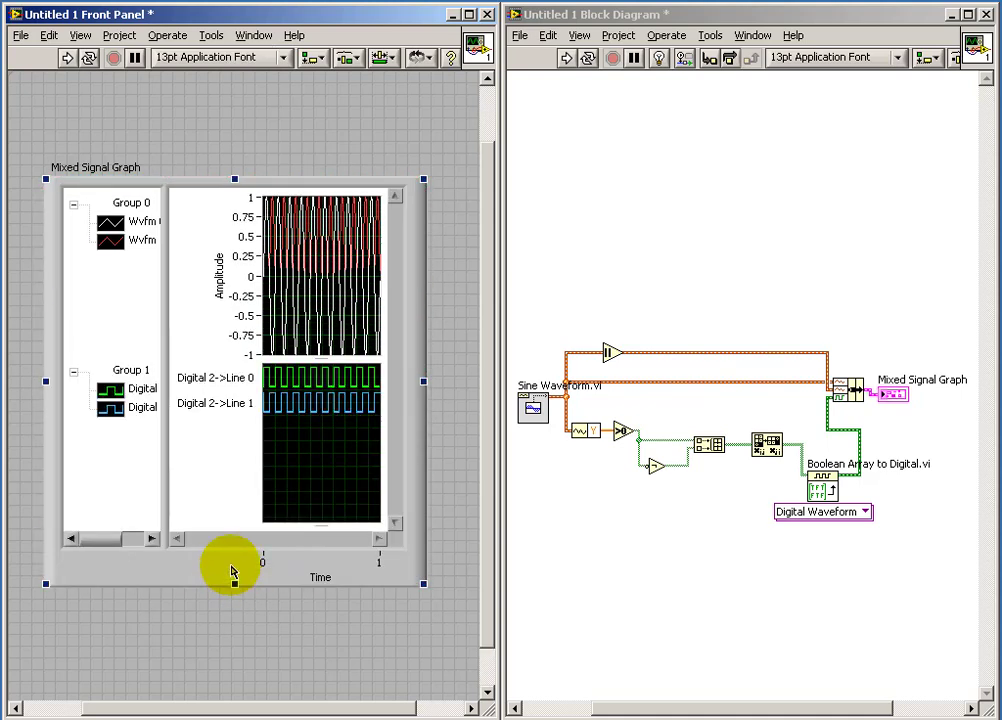
pyautogui.moveTo(248, 552)
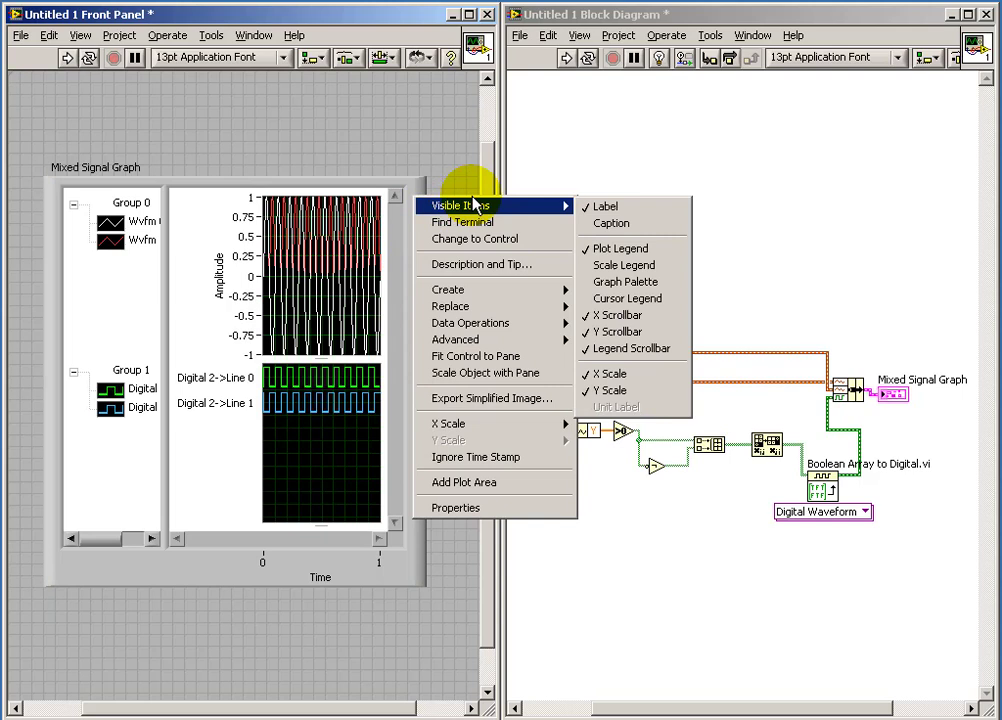
pyautogui.moveTo(624, 280)
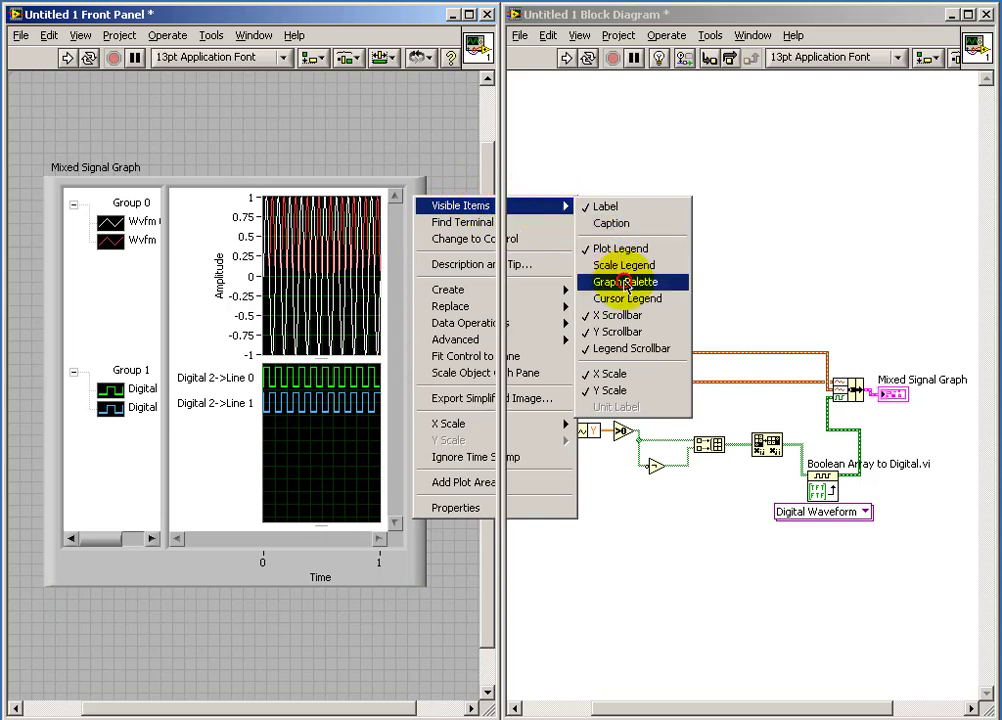
# - Show the graph palette and zoom in on the plotted signals
pyautogui.click(624, 282)
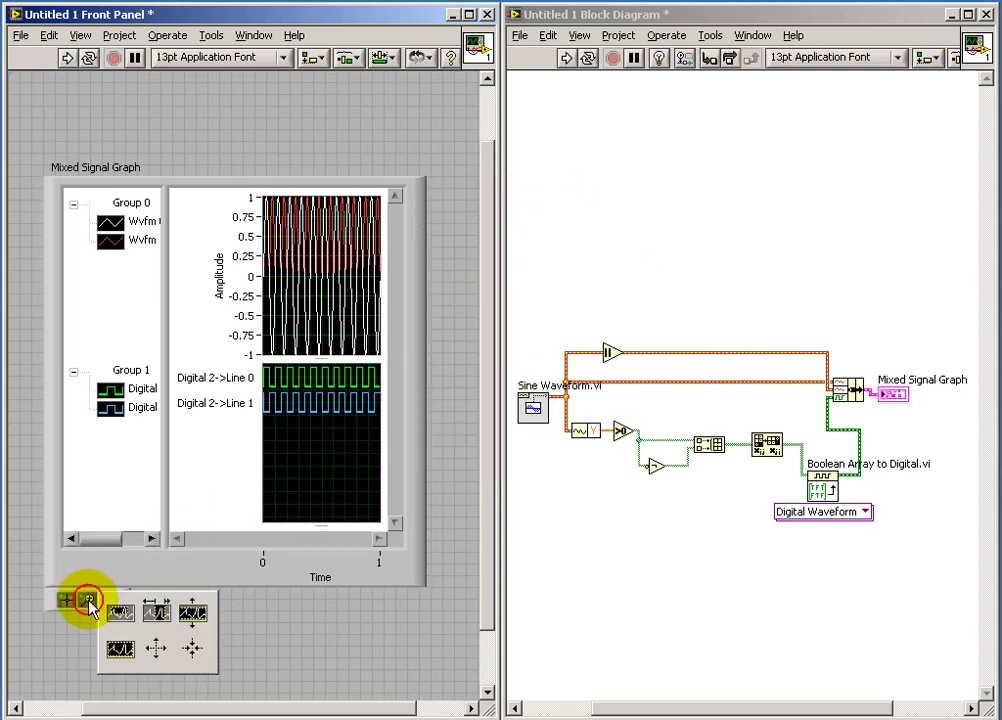
pyautogui.click(88, 598)
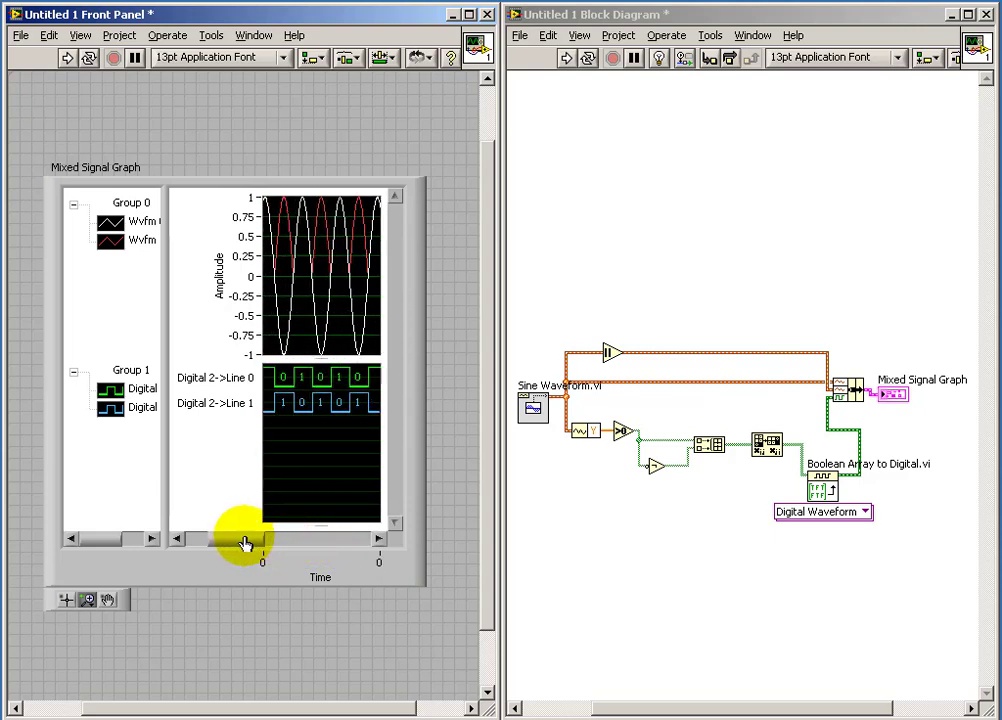
pyautogui.click(86, 600)
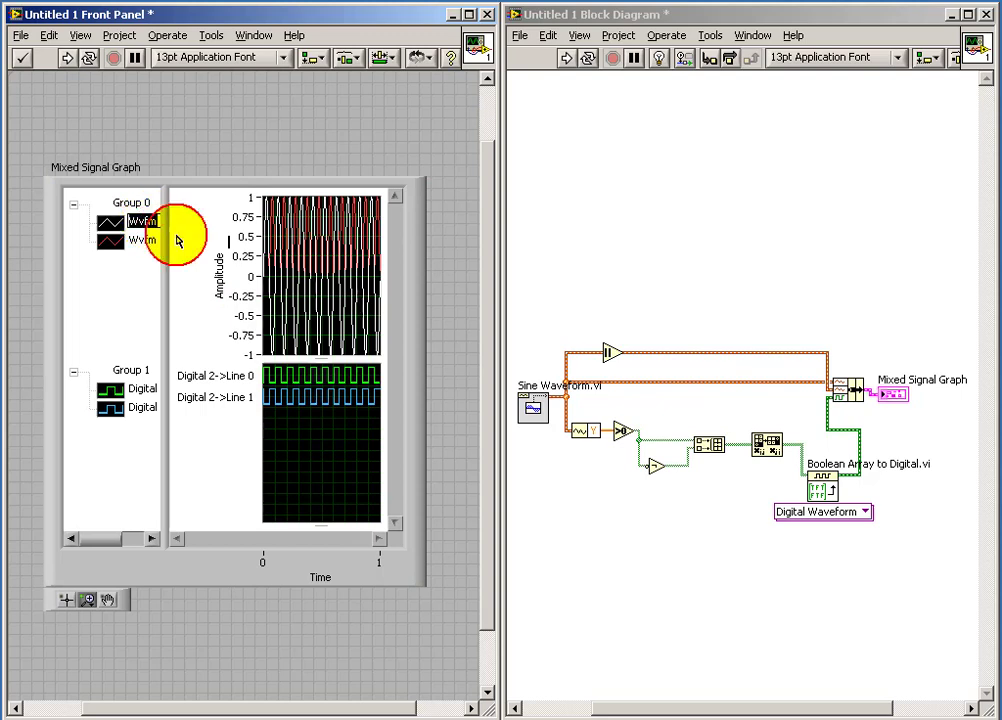
# - Rename the legend plots to Sine 0 and Abs Sine 1 and narrow the legend
pyautogui.doubleClick(142, 220)
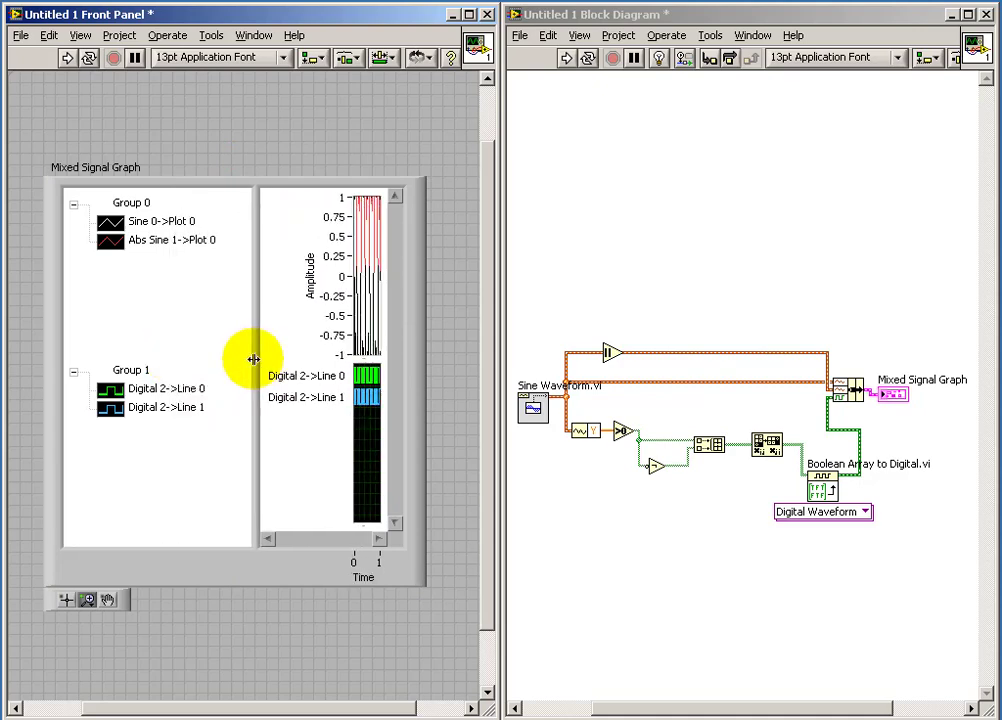
pyautogui.moveTo(256, 360); pyautogui.dragTo(176, 356)
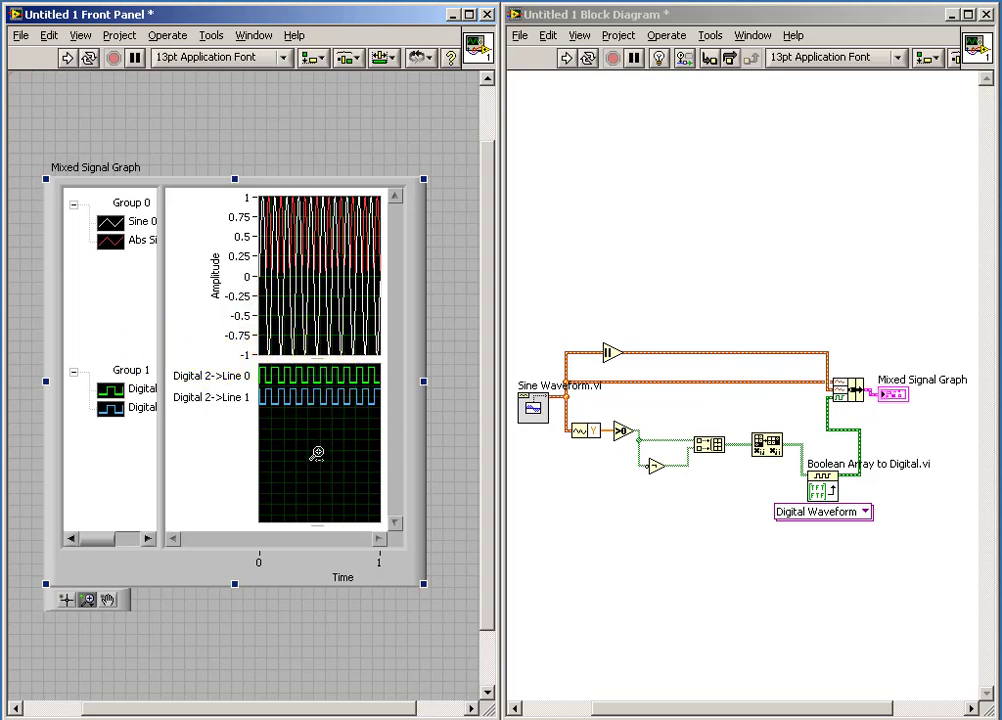
# - Add a third plot area to the graph and move Sine 0 into Group 2
pyautogui.rightClick(318, 452)
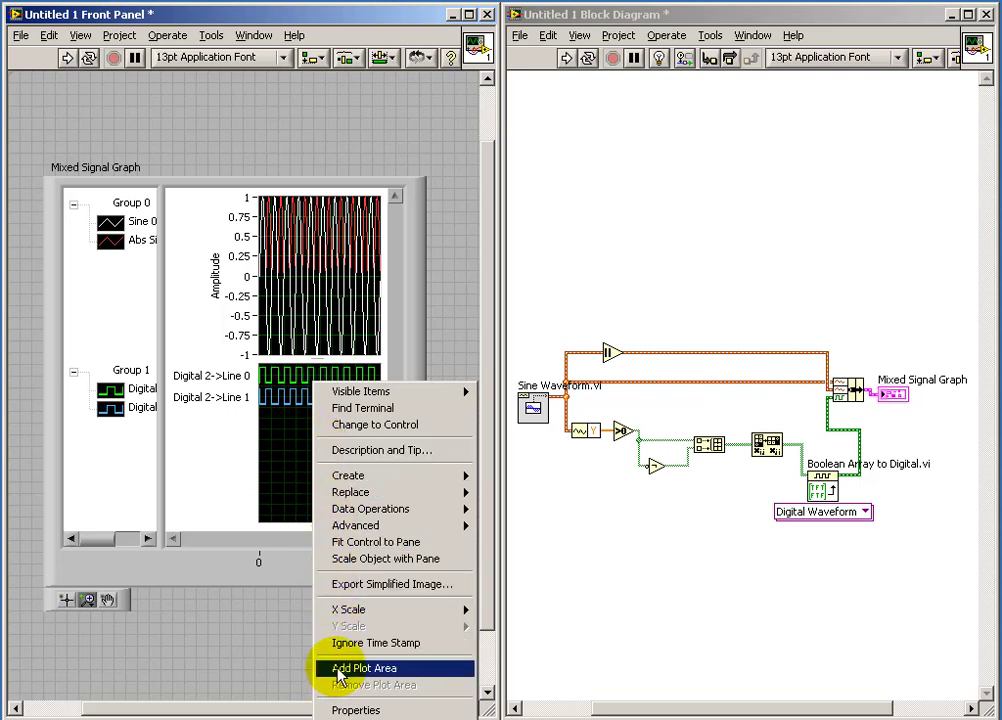
pyautogui.click(364, 668)
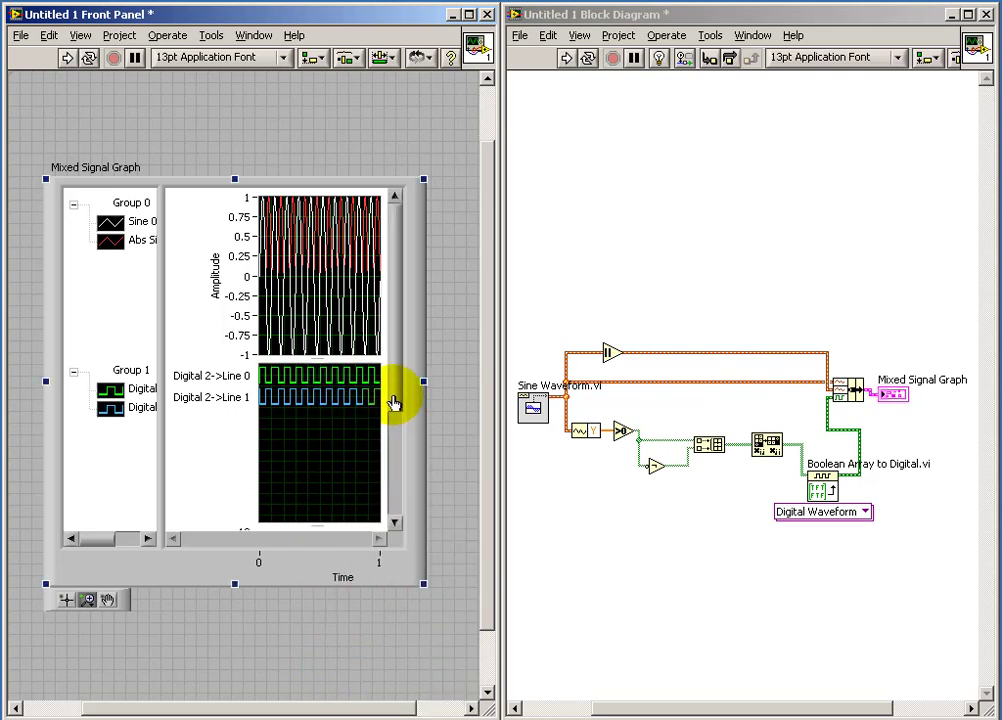
pyautogui.scroll(-3)
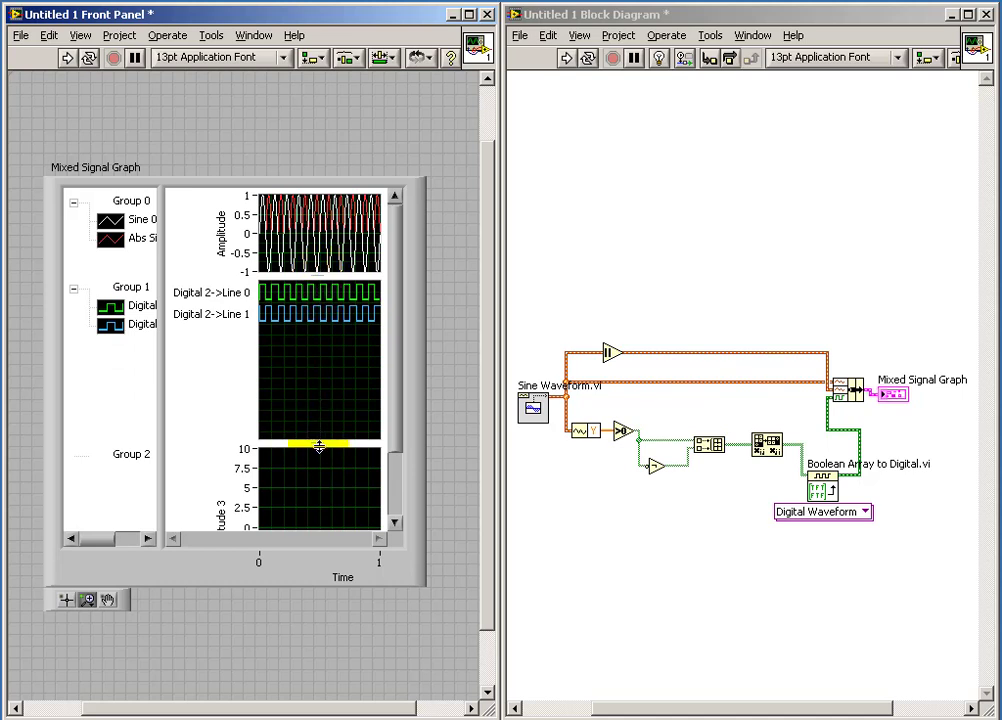
pyautogui.moveTo(318, 444); pyautogui.dragTo(314, 388)
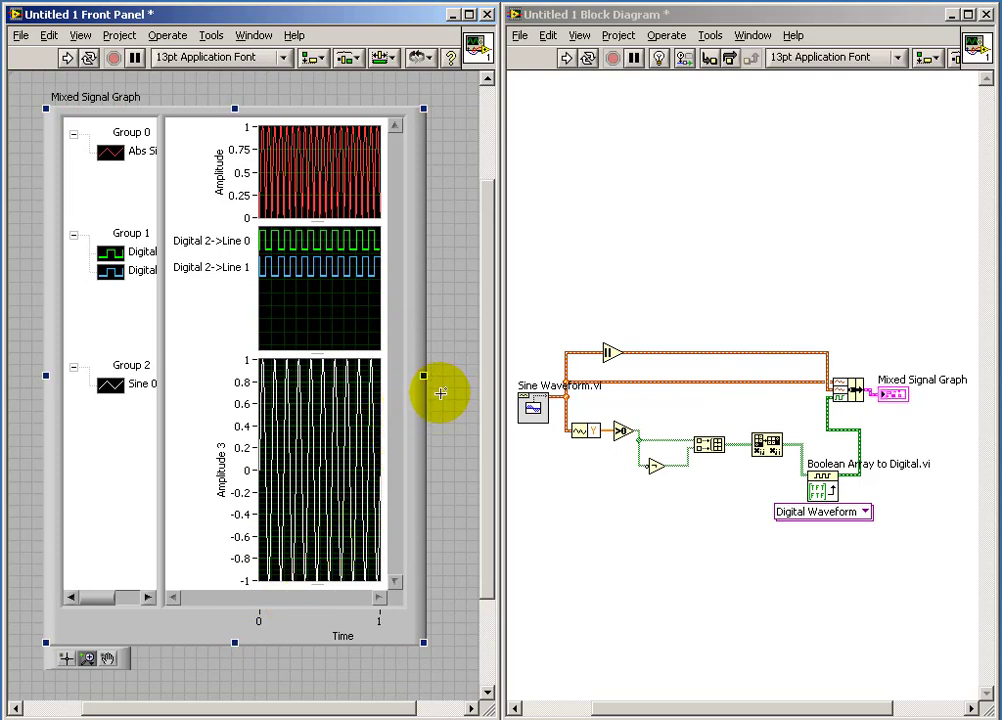
pyautogui.moveTo(468, 378)
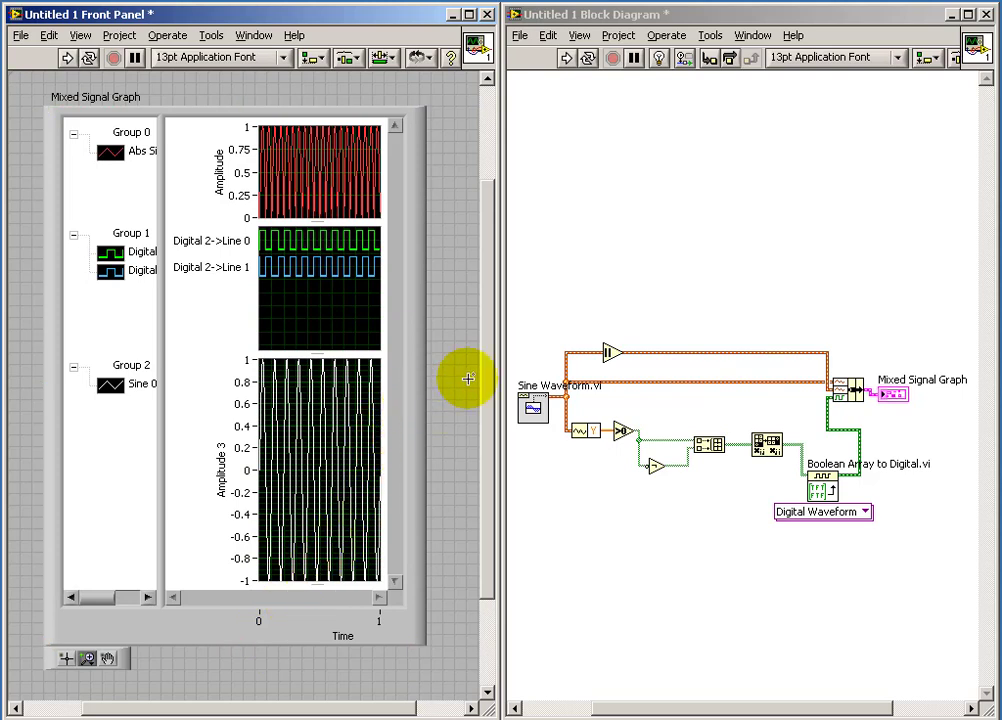
pyautogui.moveTo(460, 478)
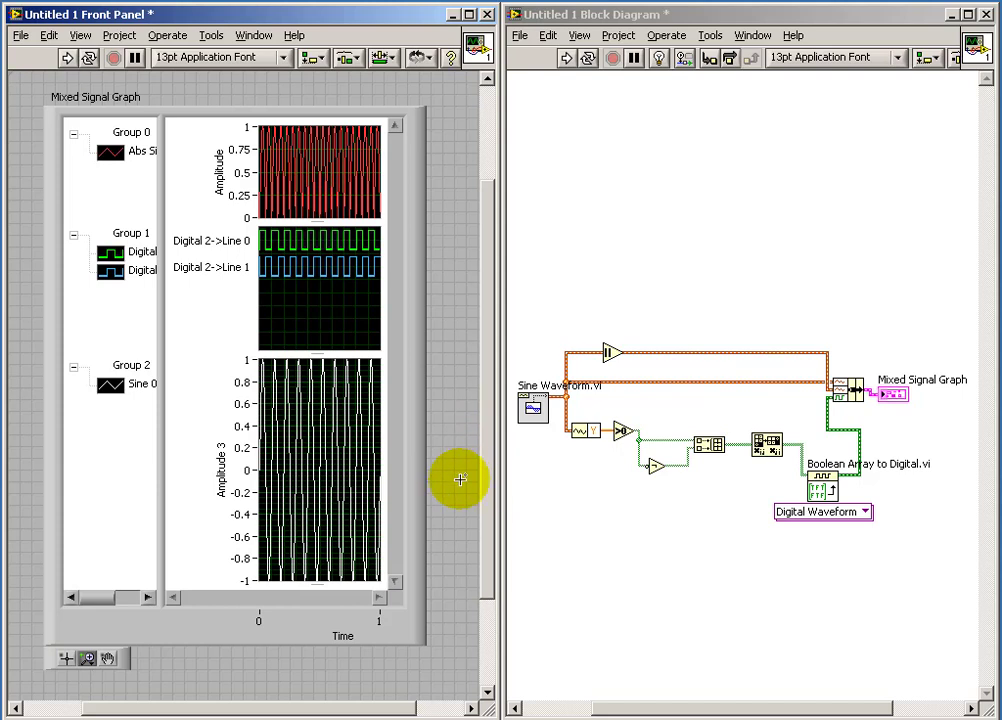
pyautogui.moveTo(672, 414)
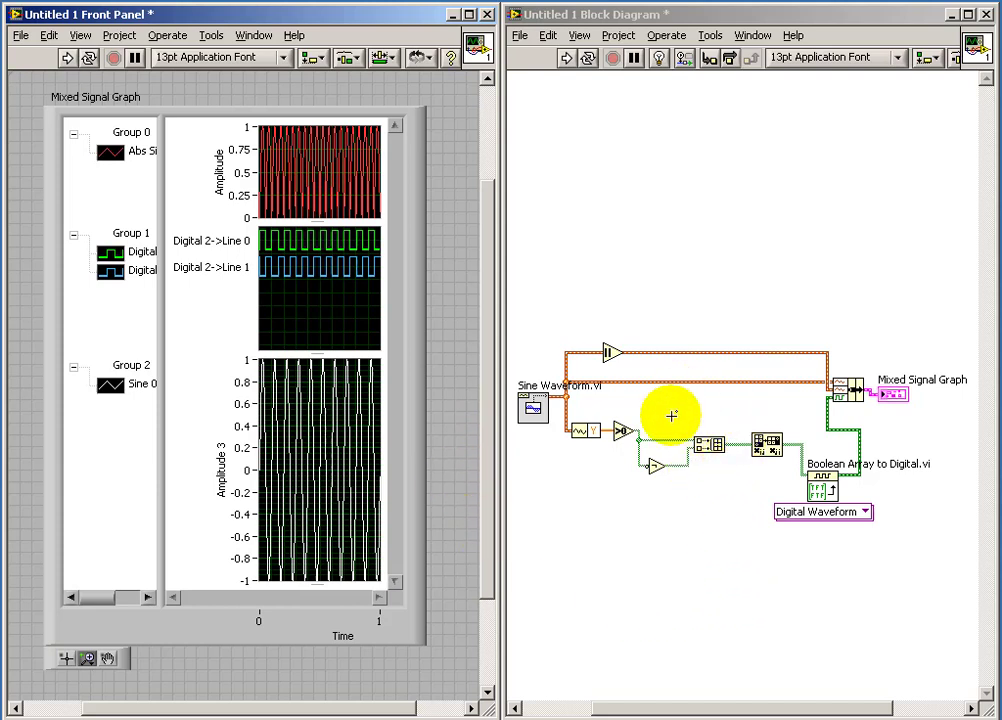
pyautogui.moveTo(700, 460)
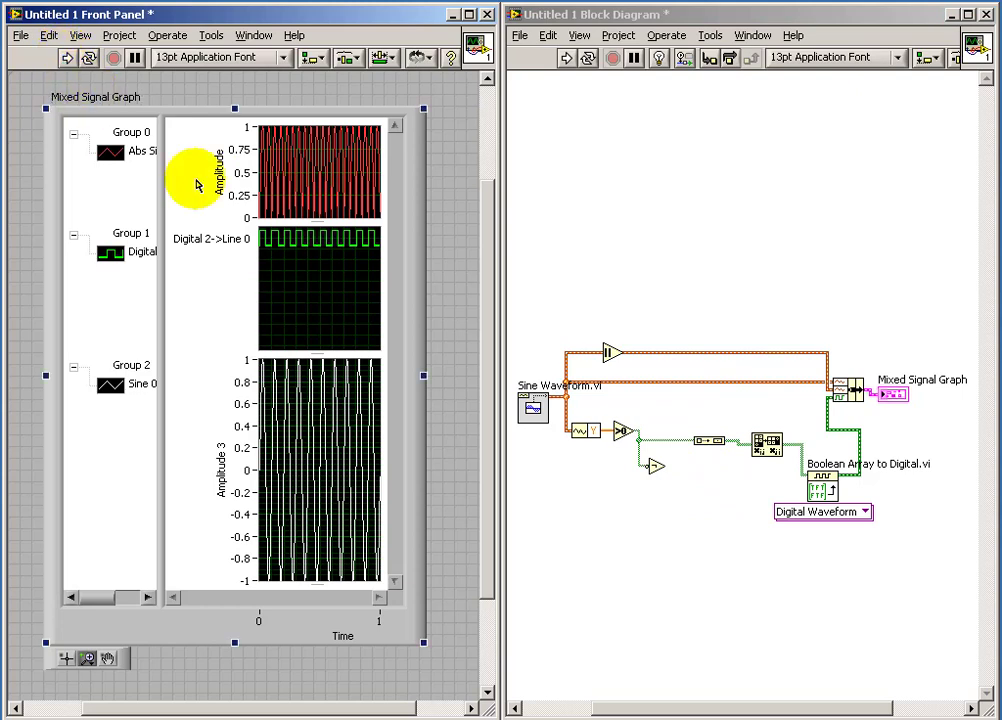
pyautogui.moveTo(618, 456)
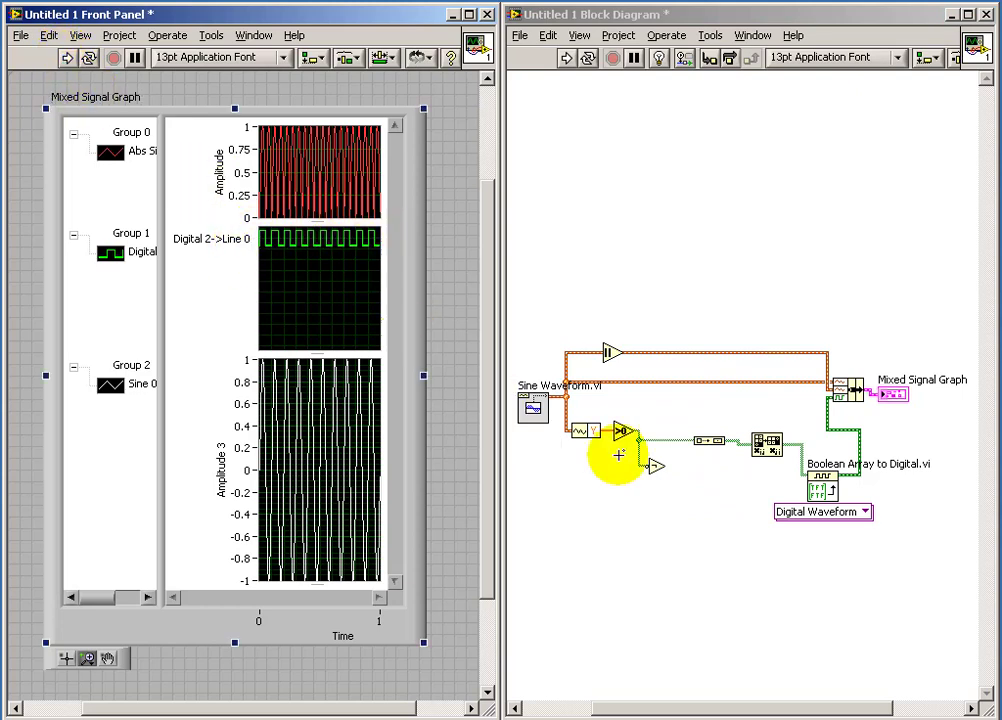
pyautogui.moveTo(708, 442)
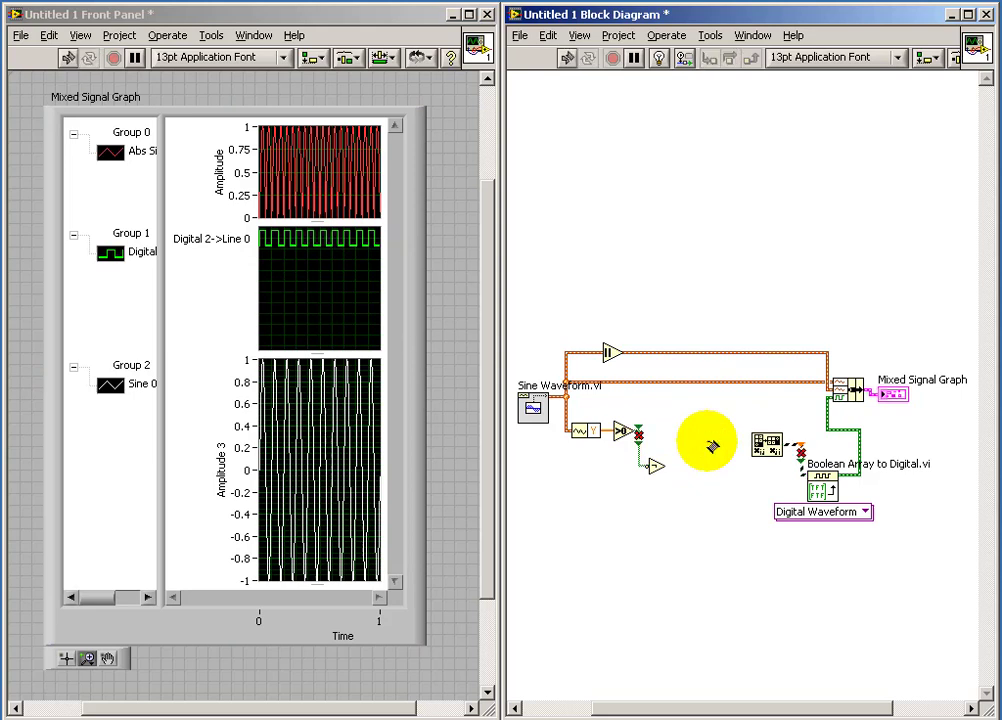
pyautogui.moveTo(756, 444)
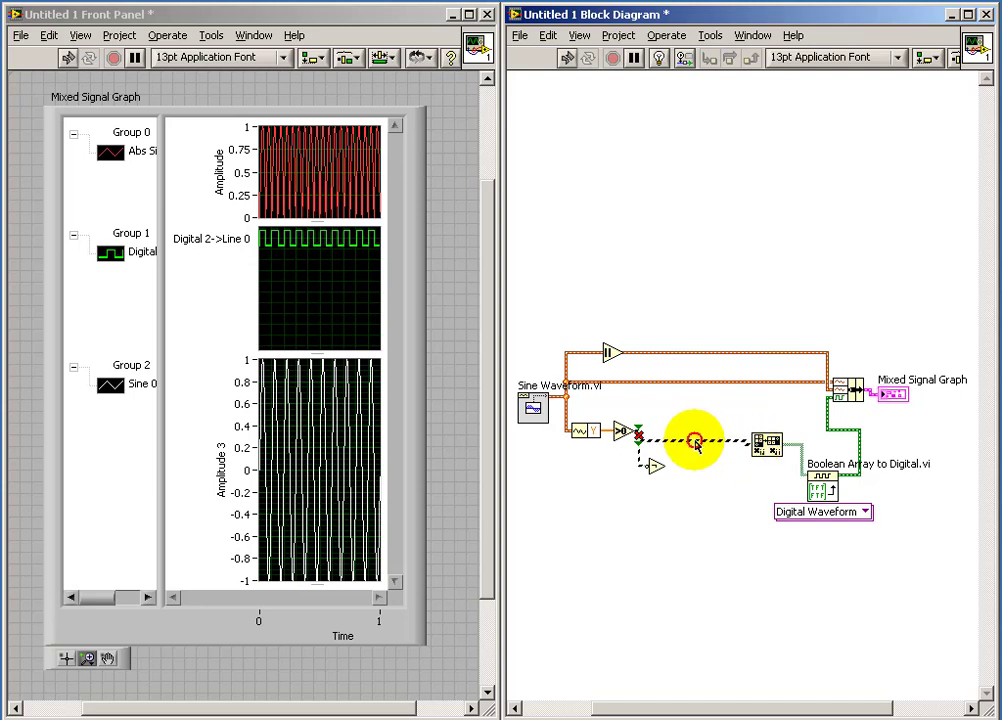
pyautogui.moveTo(694, 494)
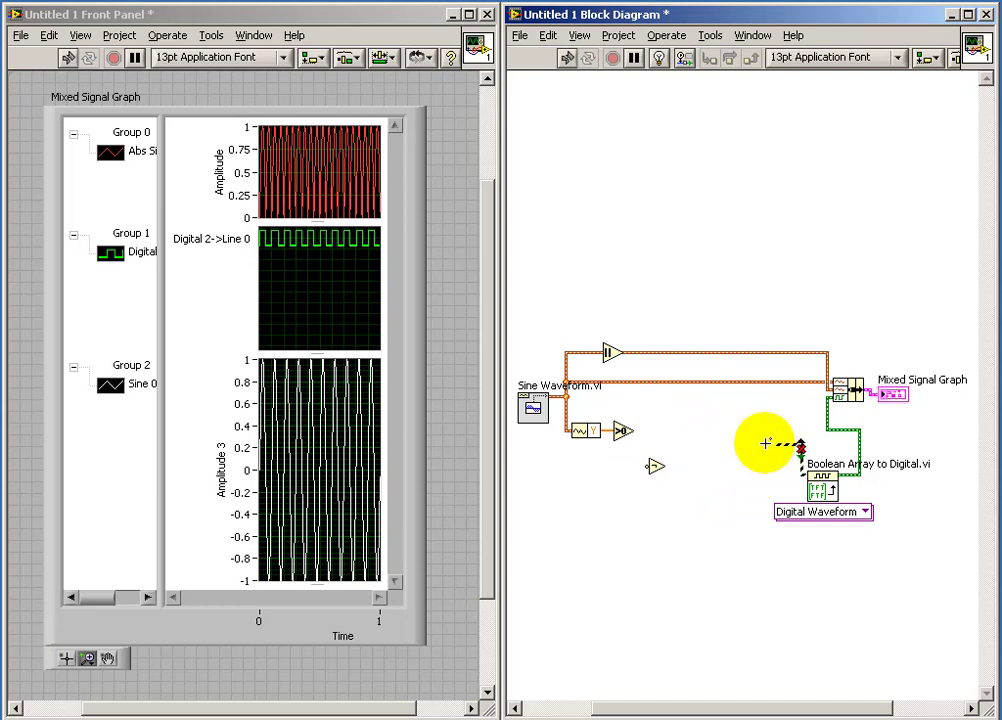
pyautogui.moveTo(712, 436)
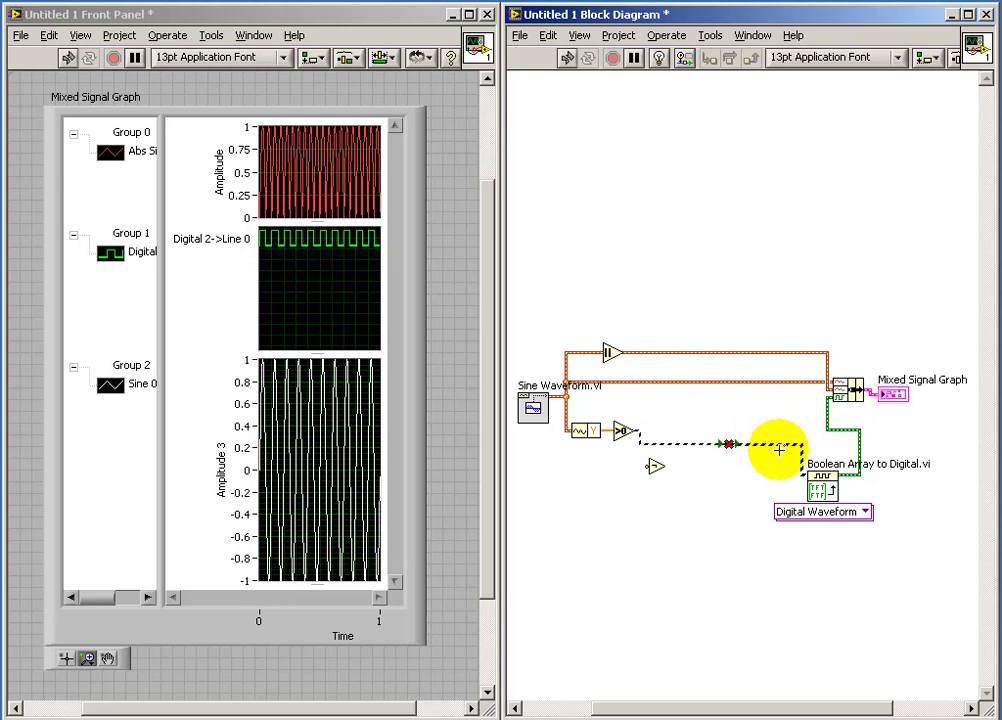
pyautogui.moveTo(764, 486)
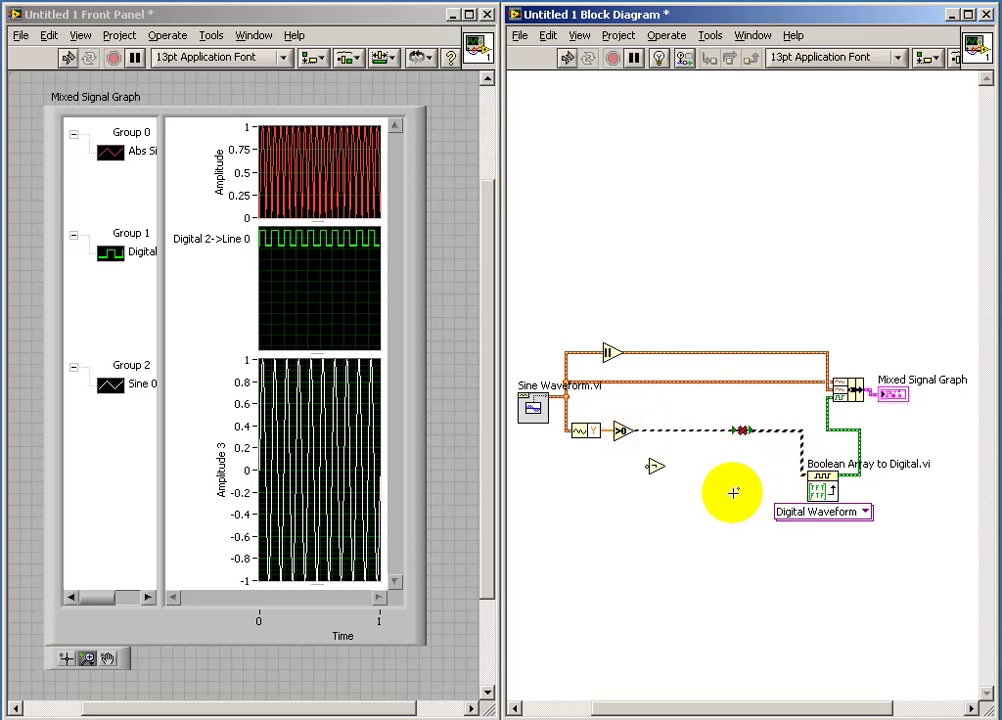
pyautogui.moveTo(768, 462)
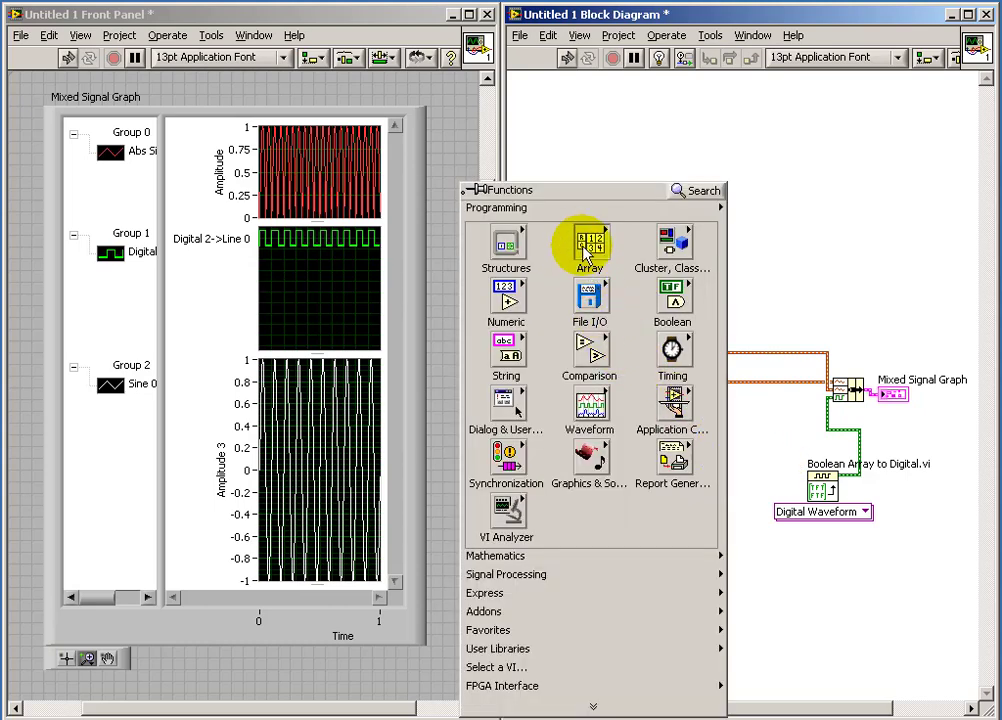
# - Place an Array function feeding Boolean Array to Digital, dismiss the error list, and run
pyautogui.click(588, 244)
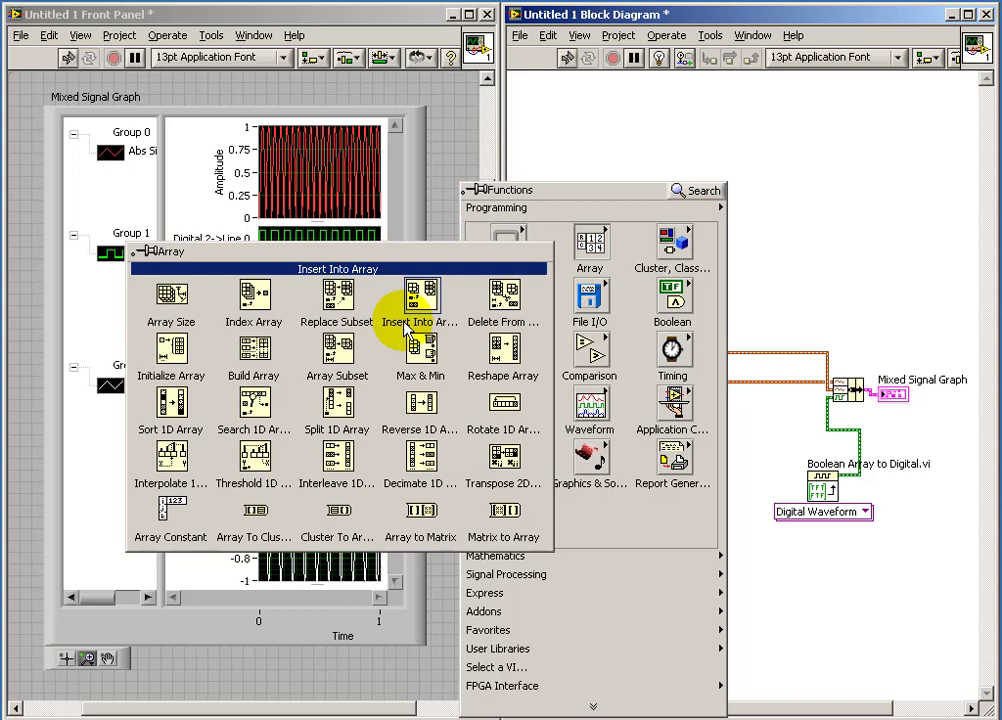
pyautogui.moveTo(252, 350)
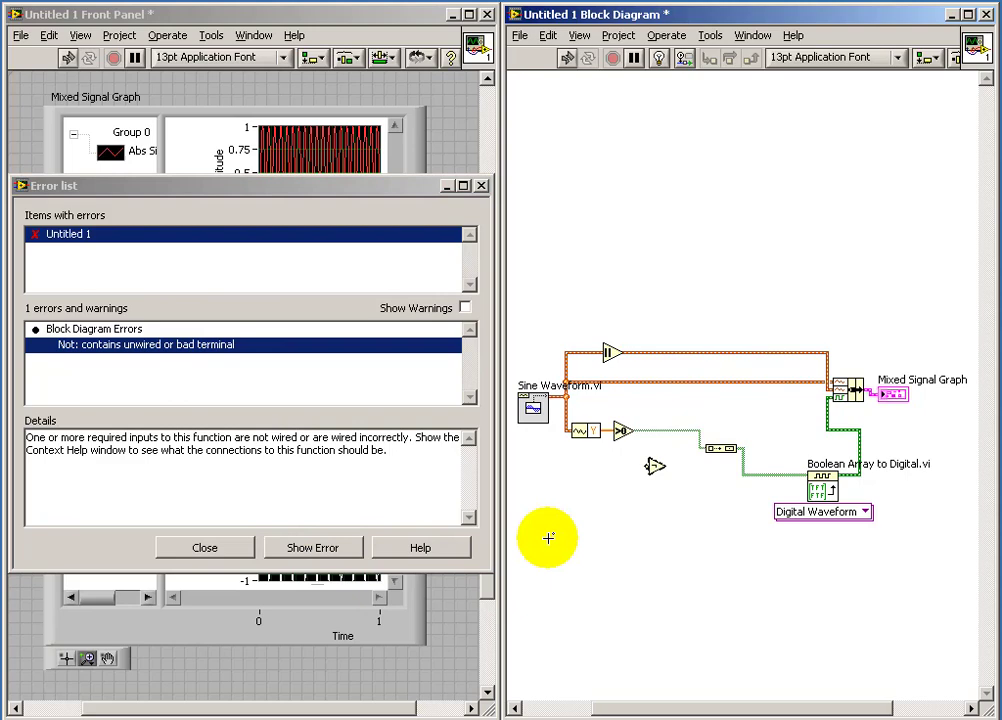
pyautogui.click(204, 548)
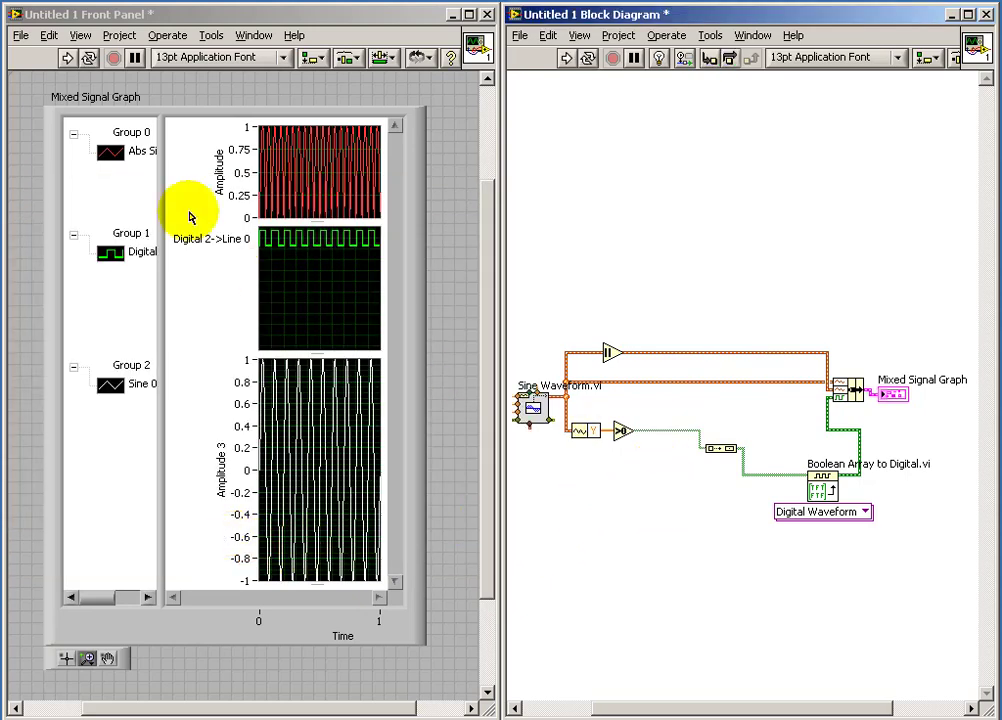
pyautogui.click(66, 56)
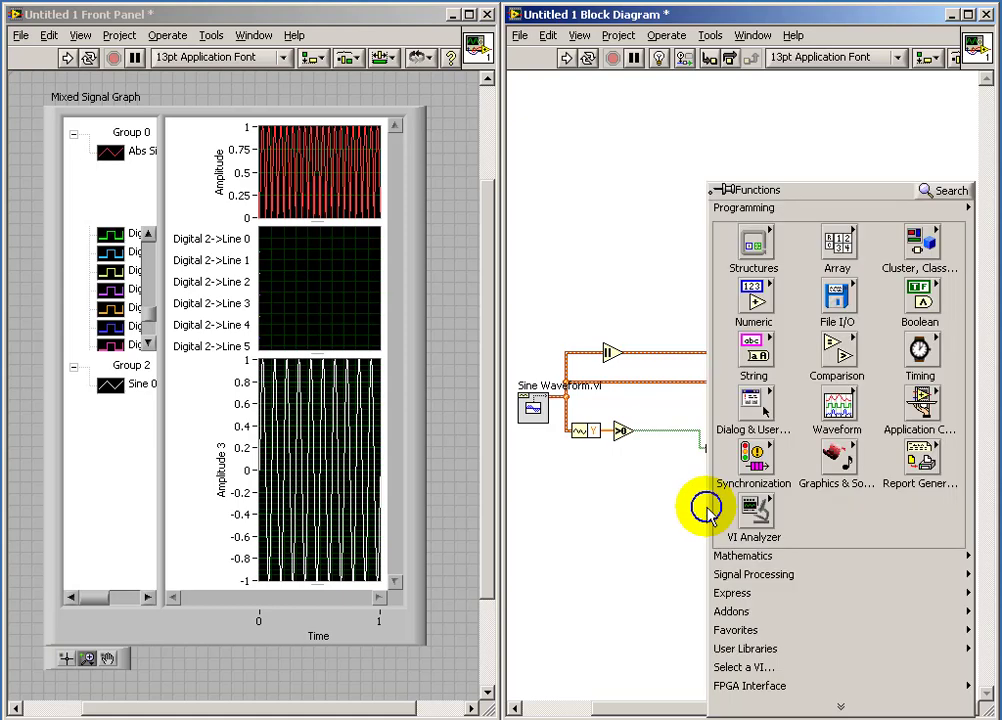
# - Insert another Array function before Boolean Array to Digital and run to show Line 0 only
pyautogui.click(838, 248)
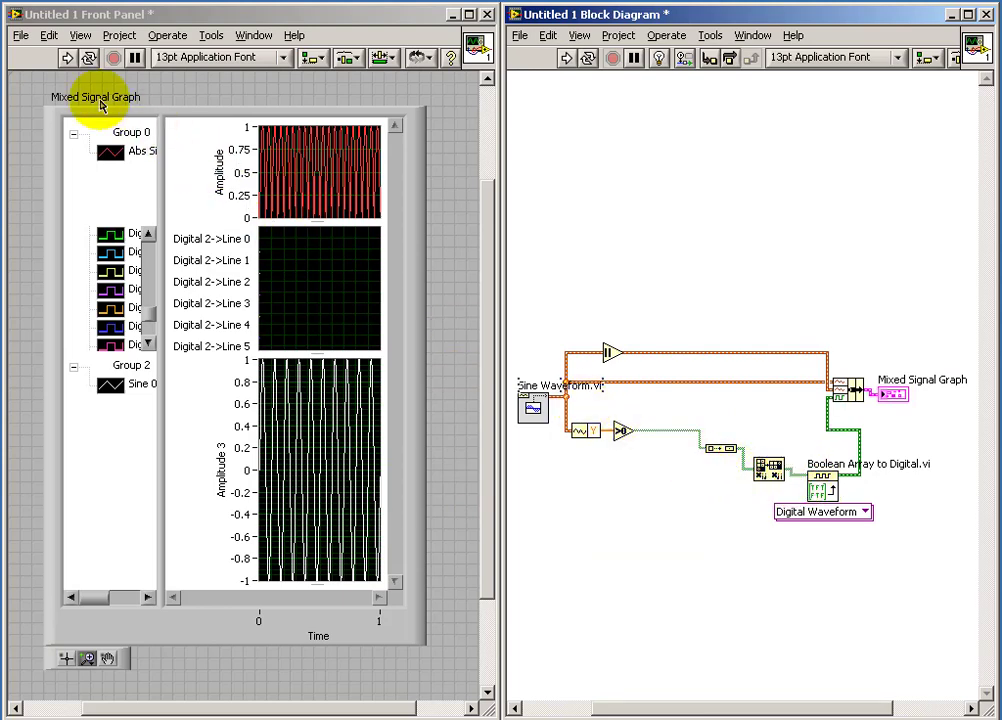
pyautogui.click(66, 56)
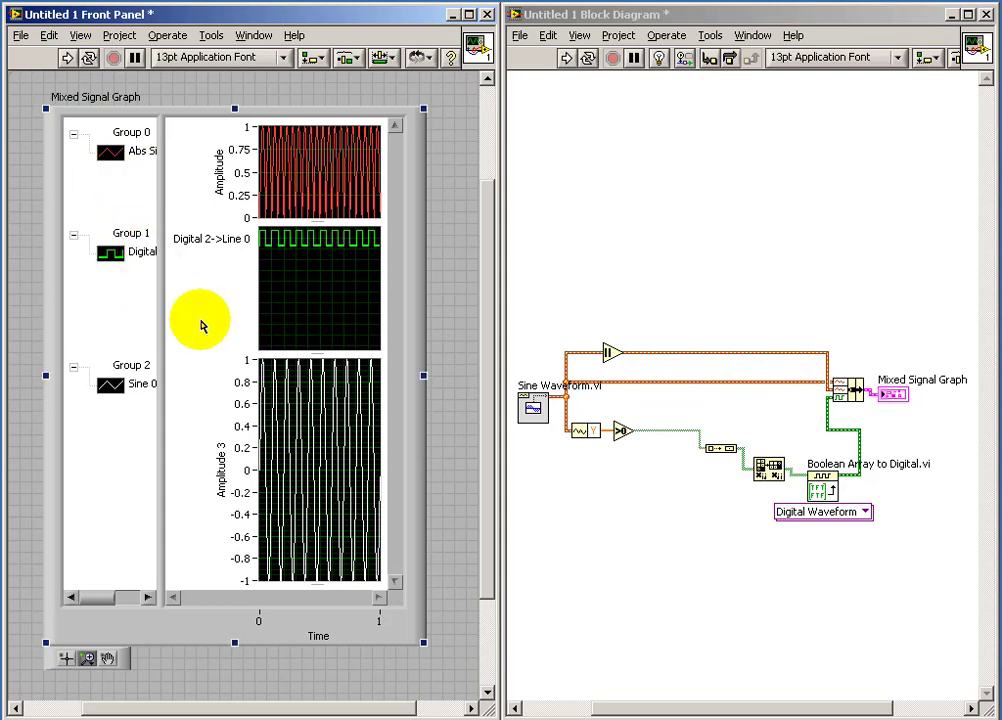
pyautogui.moveTo(658, 240)
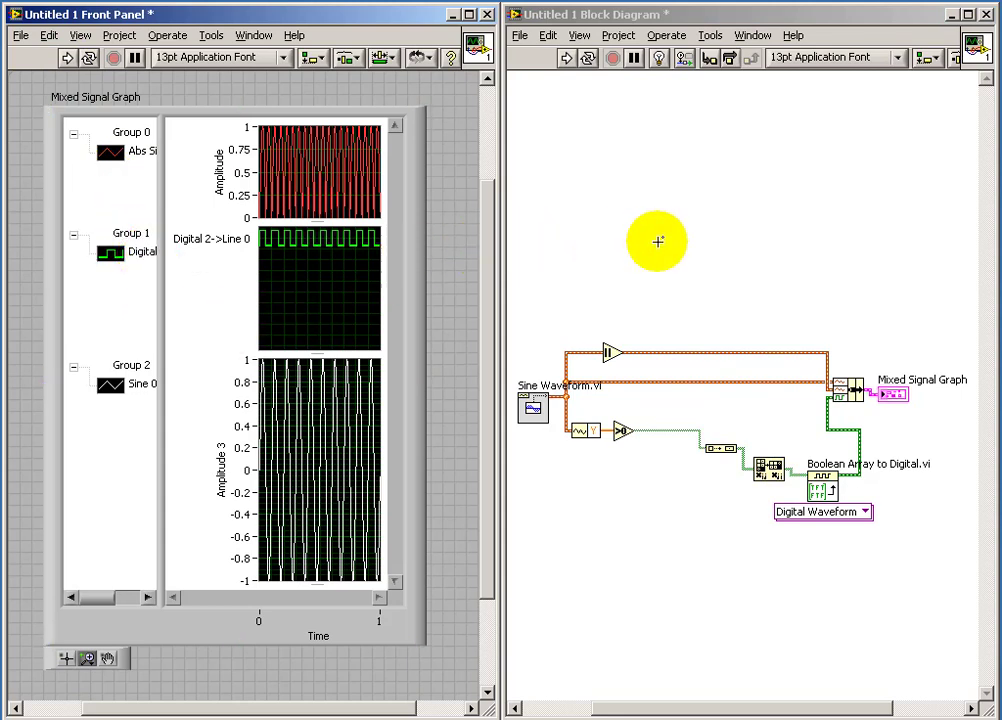